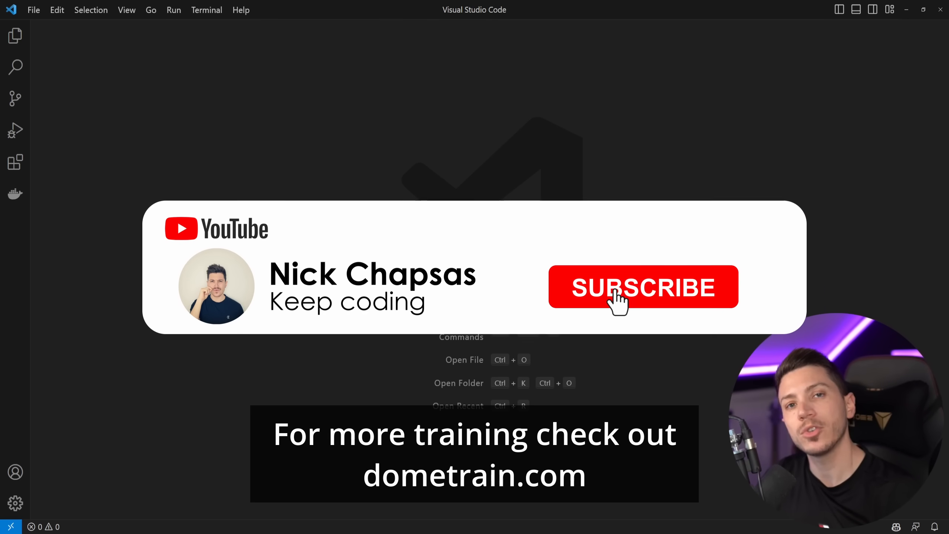
Step: View the installed C# extension's details (v1.25.9), then switch to the empty Explorer
left_click(643, 286)
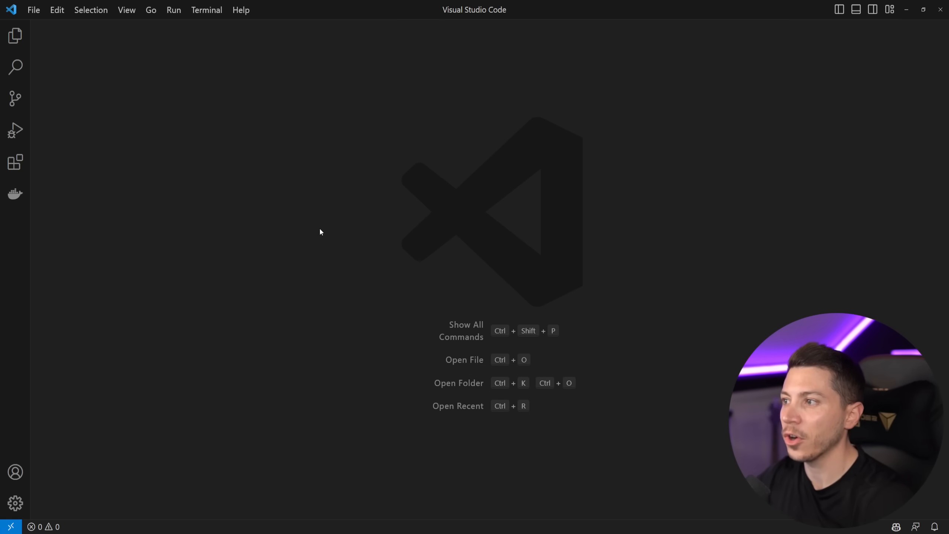
left_click(15, 161)
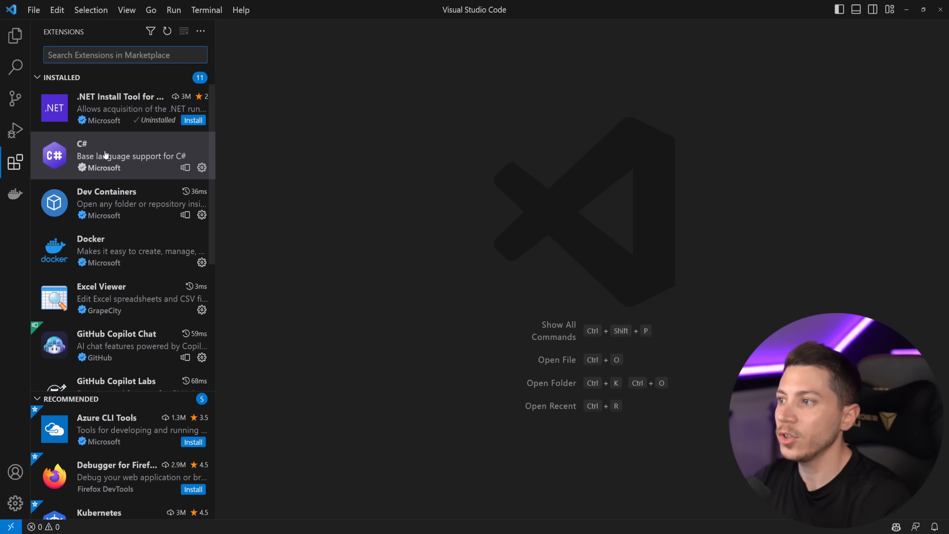
left_click(121, 156)
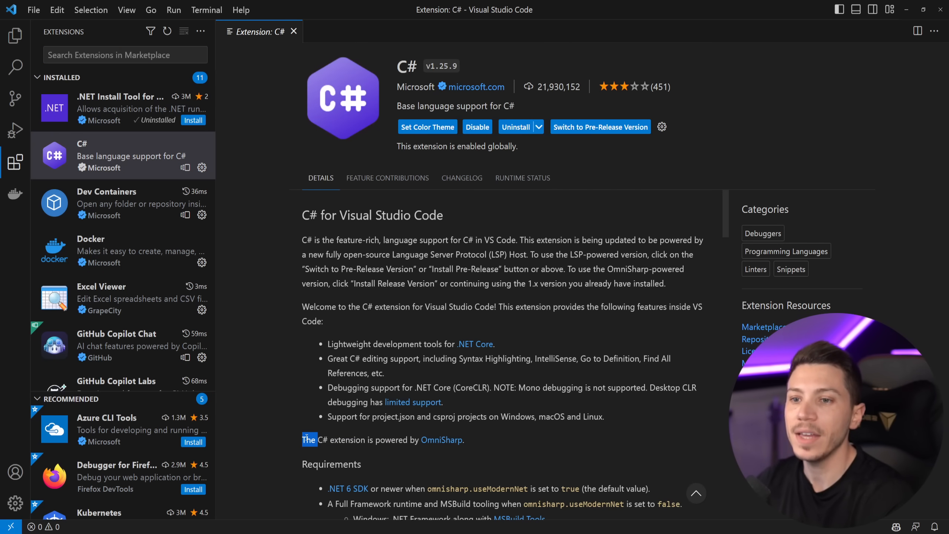
mouse_move(564, 298)
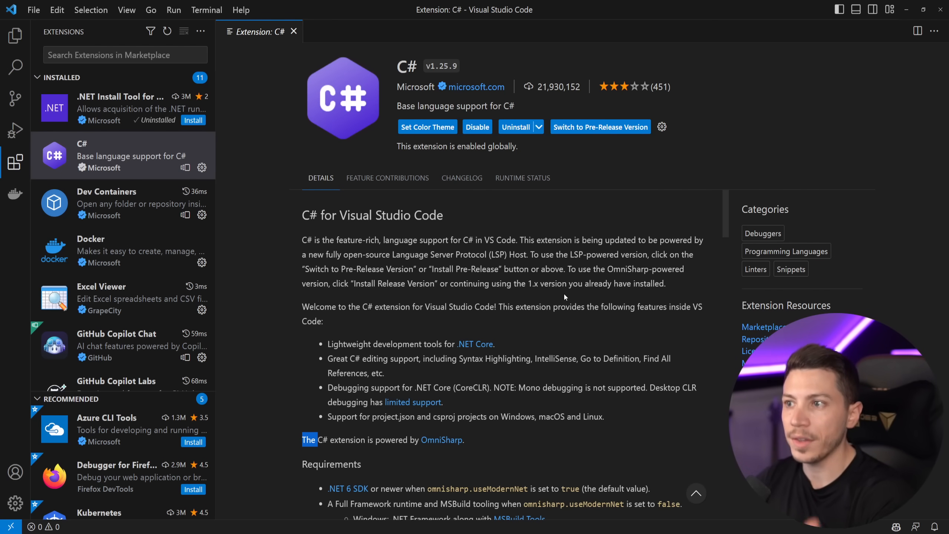
mouse_move(541, 293)
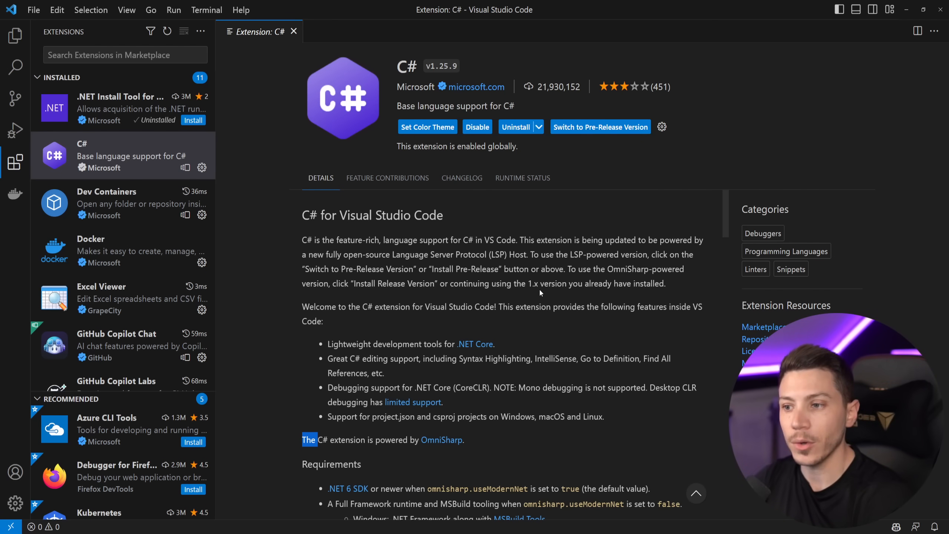
left_click(15, 35)
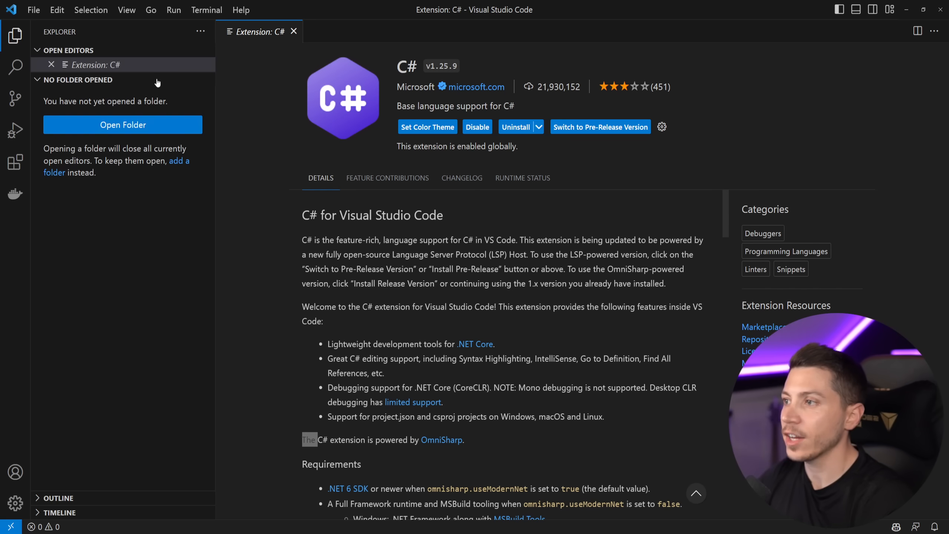
mouse_move(122, 124)
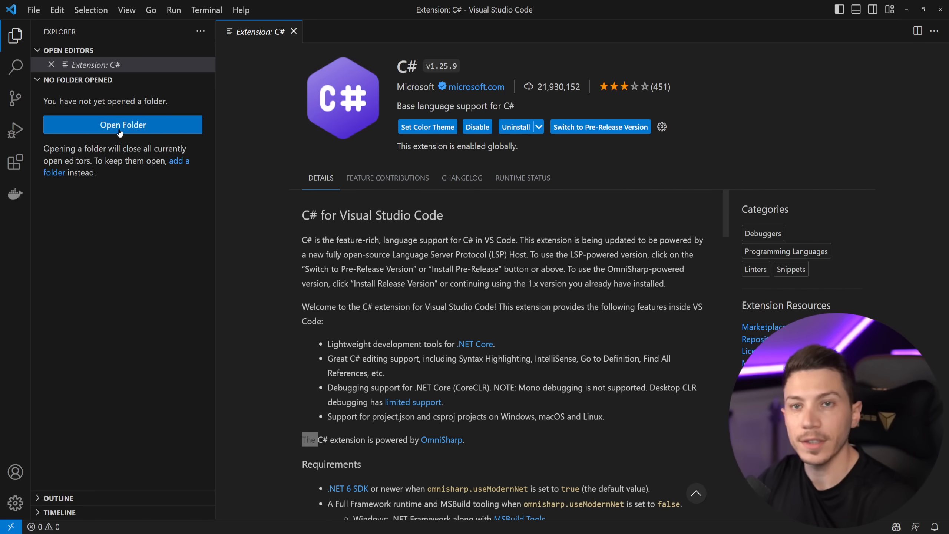
Step: Open testing-workshop-ndcoslo-2023, showing UnitTesting, IntegrationTesting, PerformanceTesting and TestingWorkshop.sln
left_click(123, 124)
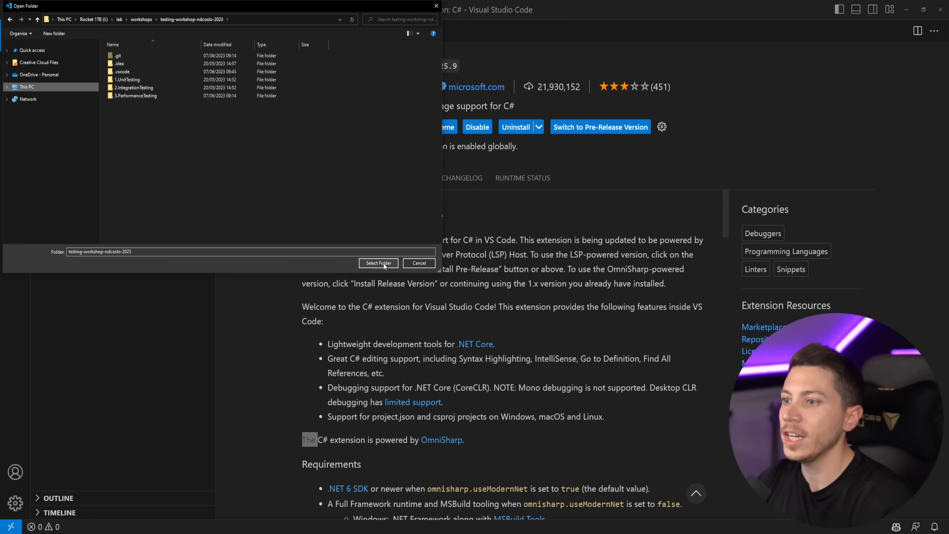
left_click(378, 263)
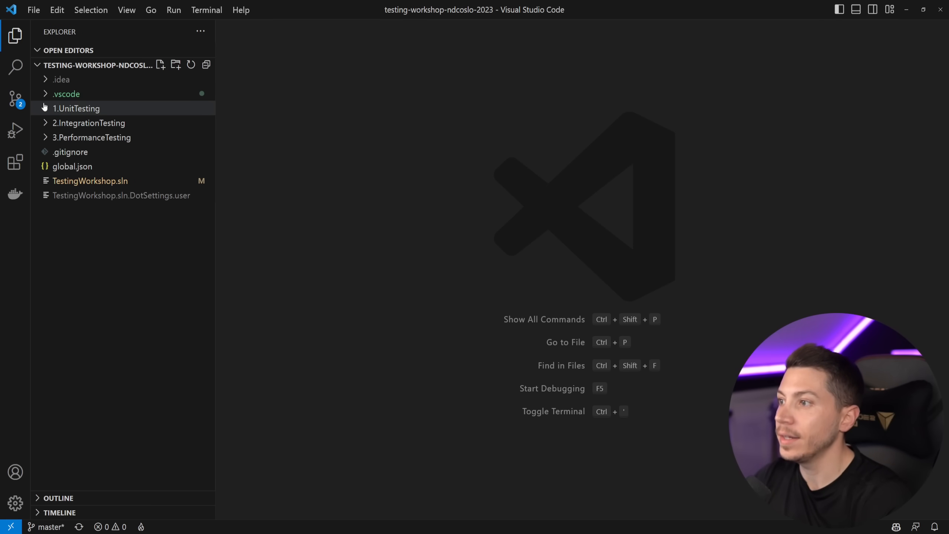
Step: Expand 1.UnitTesting, 2.DeepDive, tests and ForeignExchange.Api.Tests.Unit in the Explorer tree
left_click(77, 108)
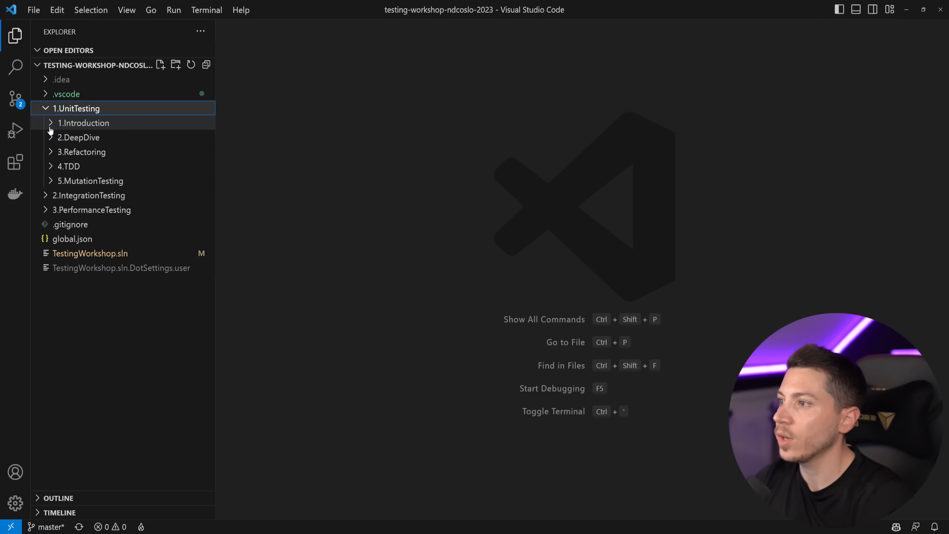
left_click(84, 123)
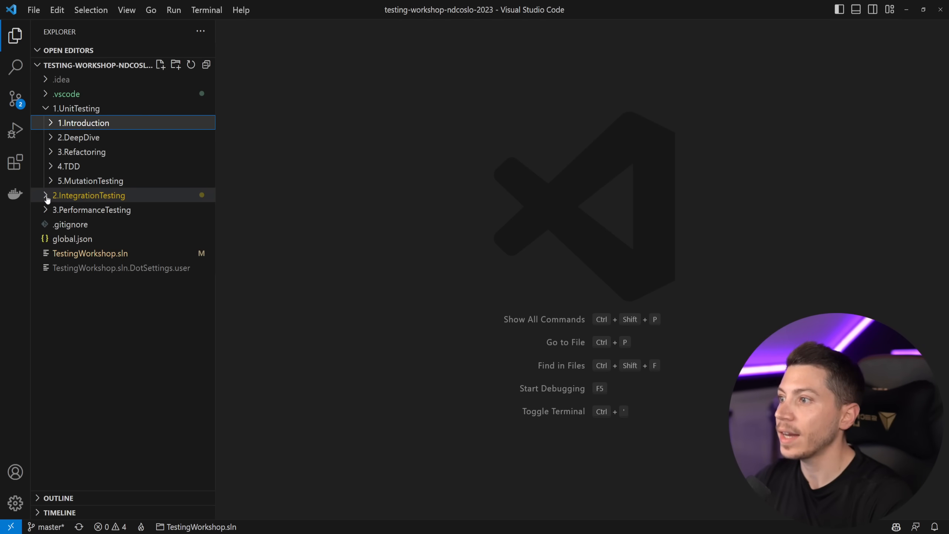
left_click(79, 137)
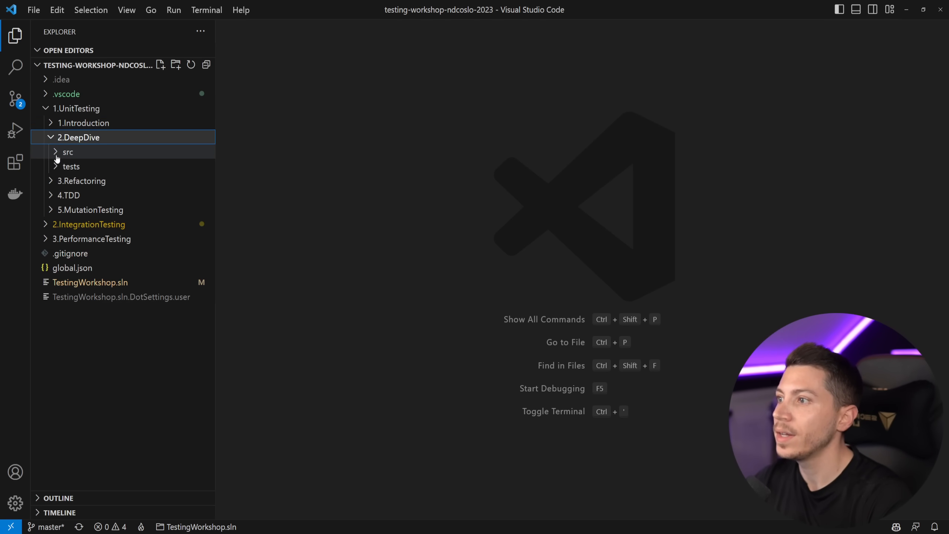
left_click(71, 167)
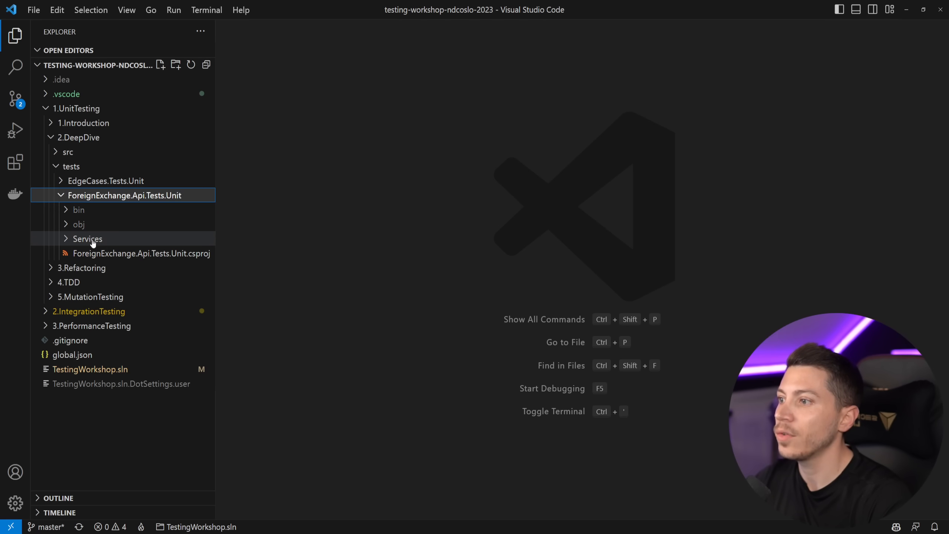
Step: Open QuoteServiceTests.cs and scroll through its test code
double_click(87, 239)
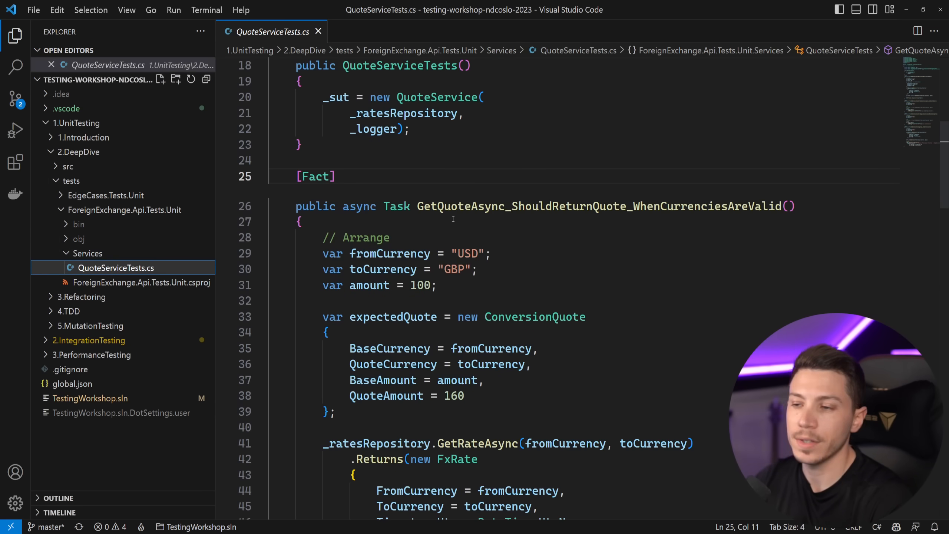
scroll("up", 3)
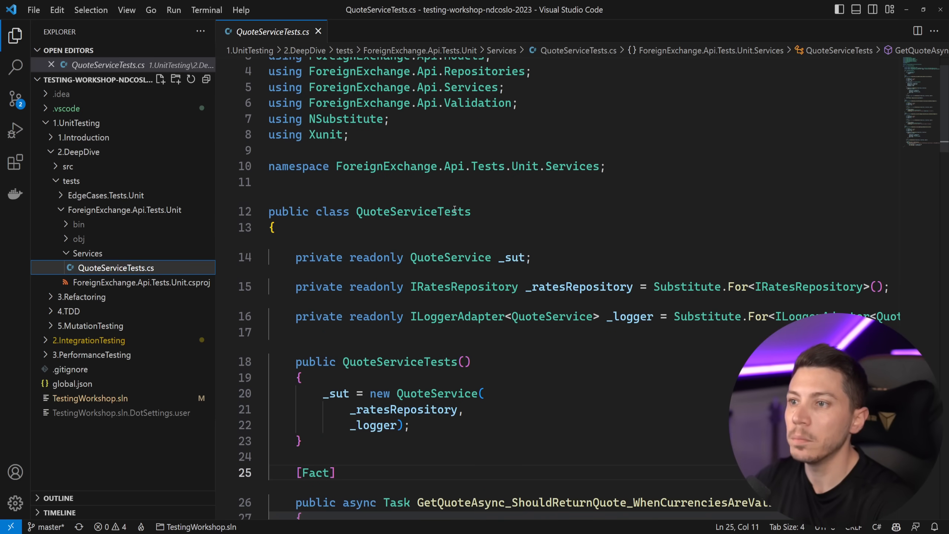
scroll("up", 3)
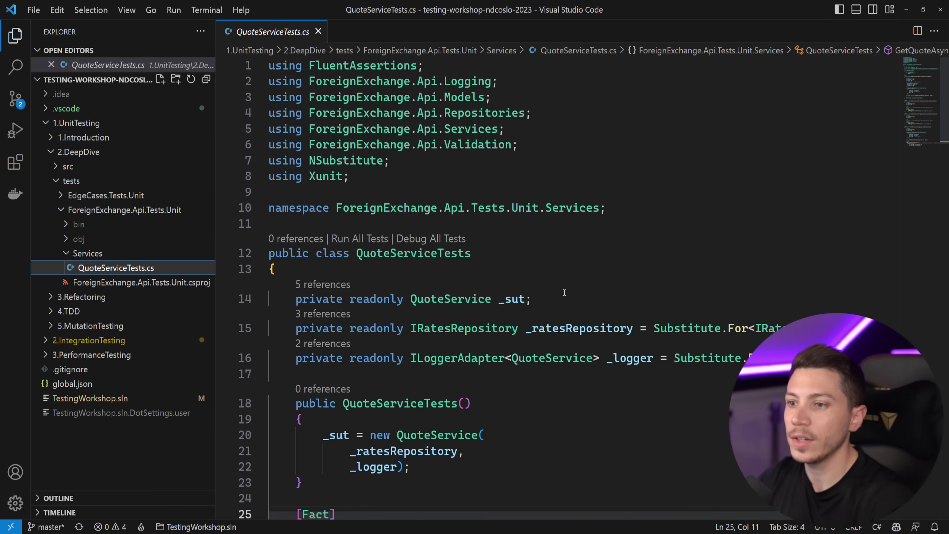
type("_sut.")
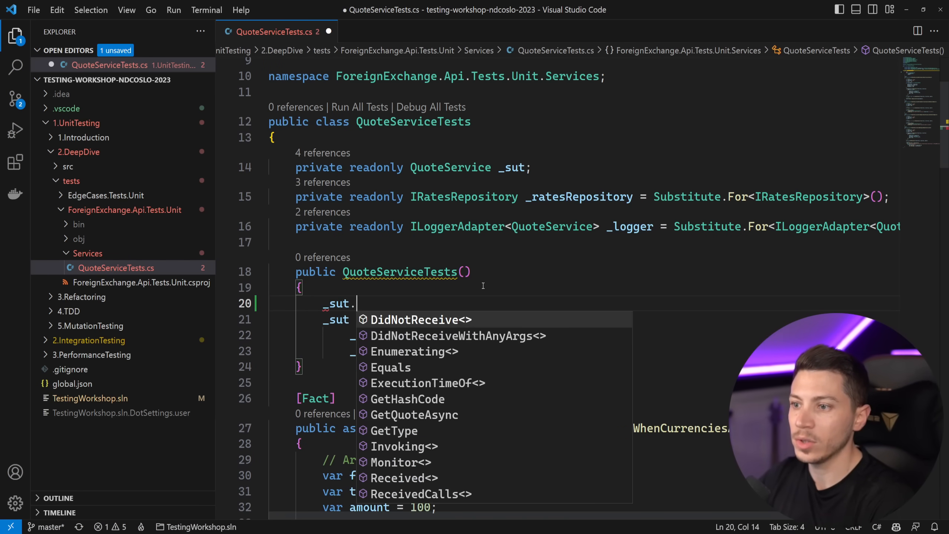
scroll("down", 3)
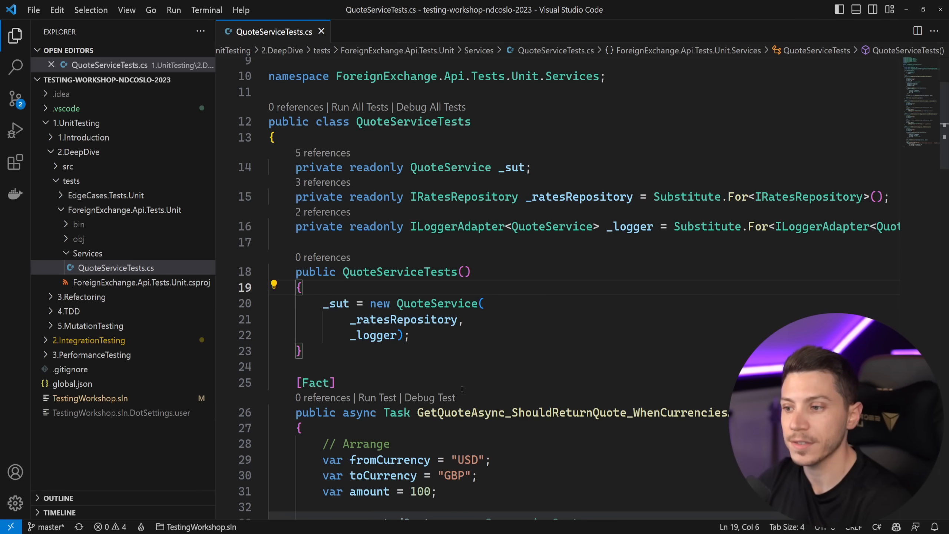
mouse_move(322, 31)
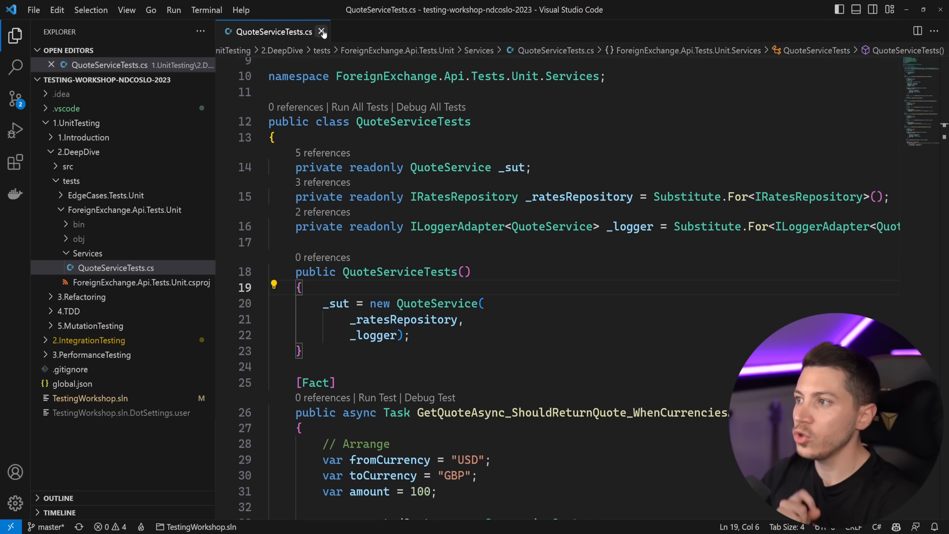
Step: Close QuoteServiceTests.cs and the workspace folder, and show the installed extensions list
left_click(33, 9)
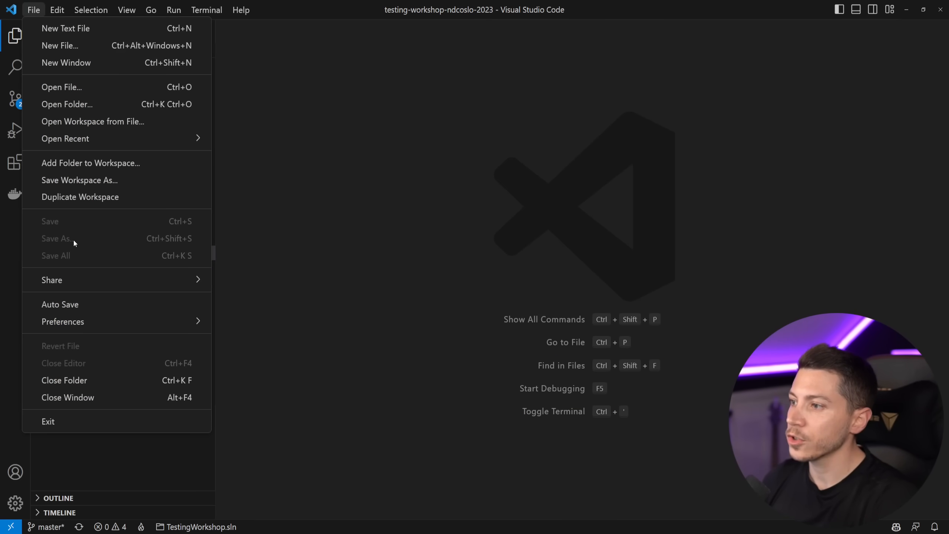
left_click(64, 380)
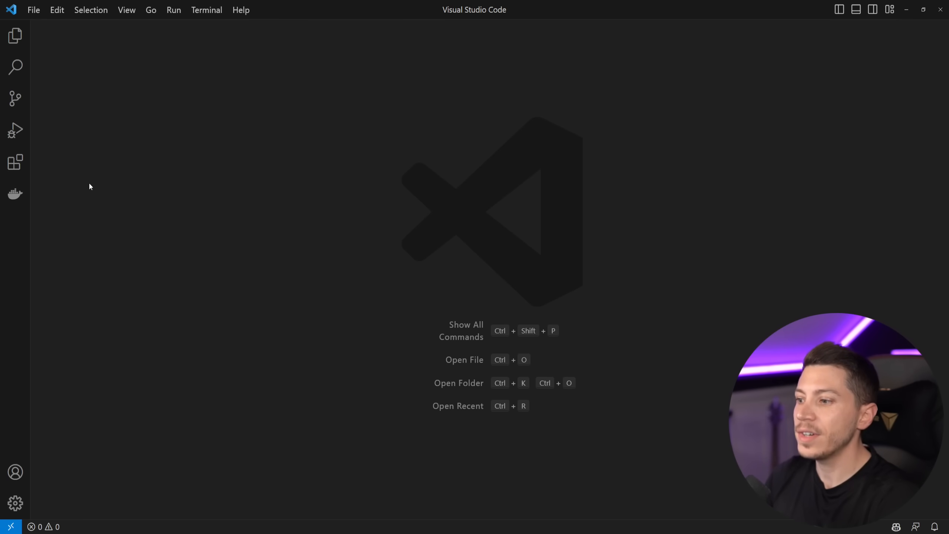
left_click(16, 162)
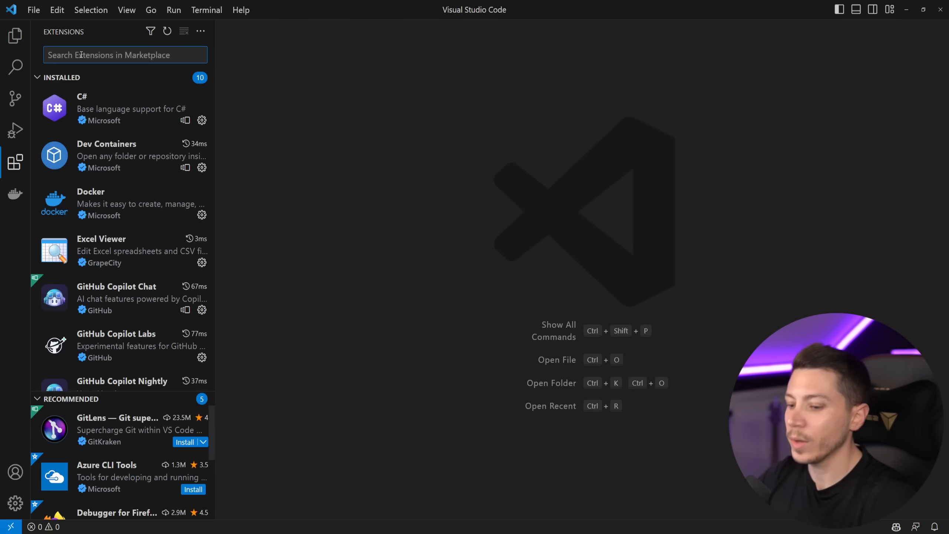
Step: Search 'C# Dev Kit' and review the C# Dev Kit and IntelliCode for C# Dev Kit pages
type("C# Dev")
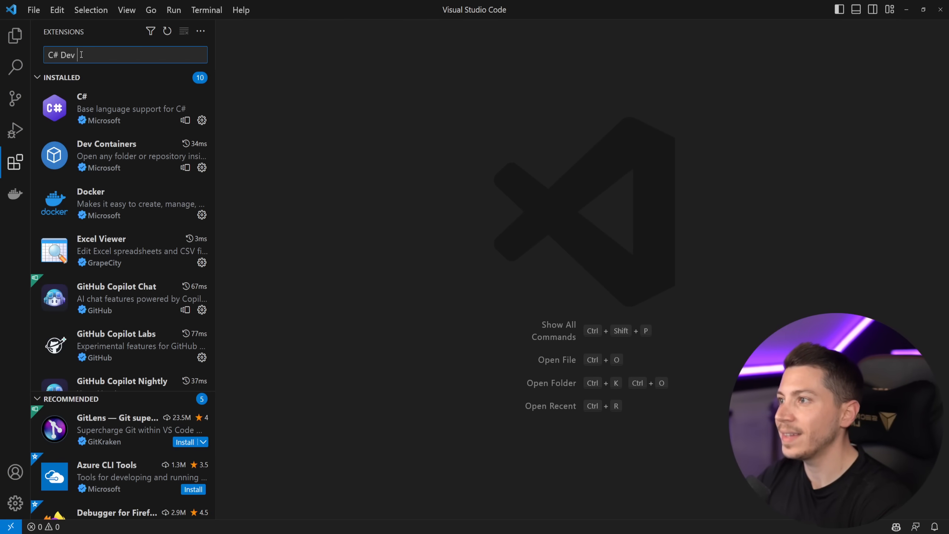
type("Kit")
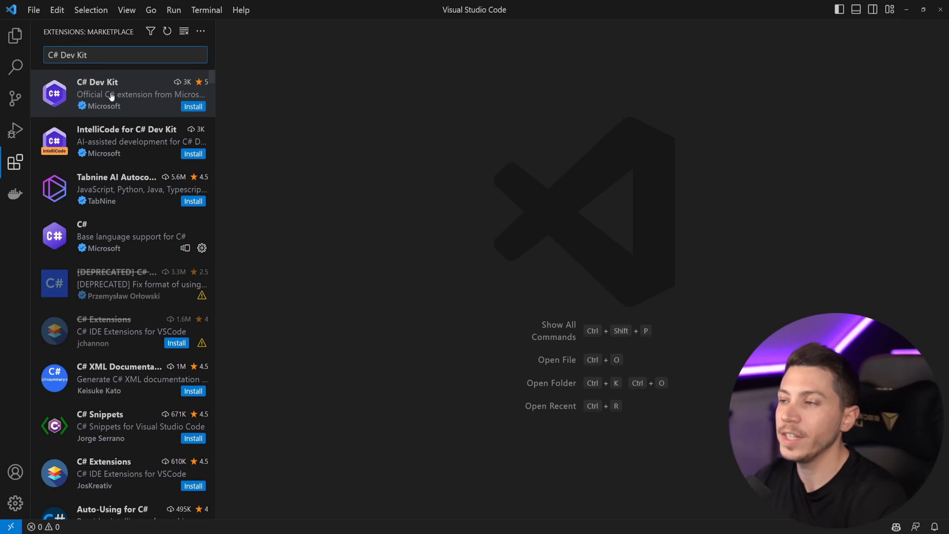
left_click(121, 94)
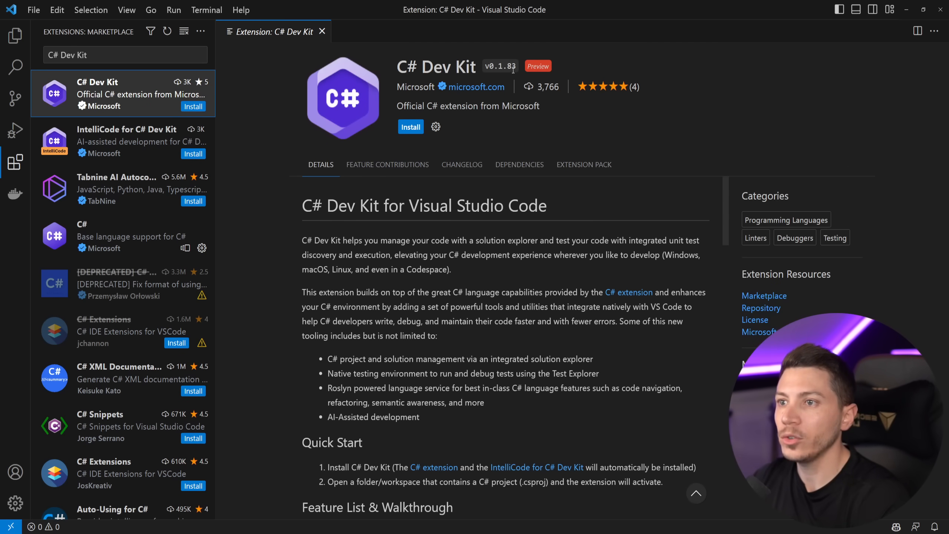
left_click(410, 126)
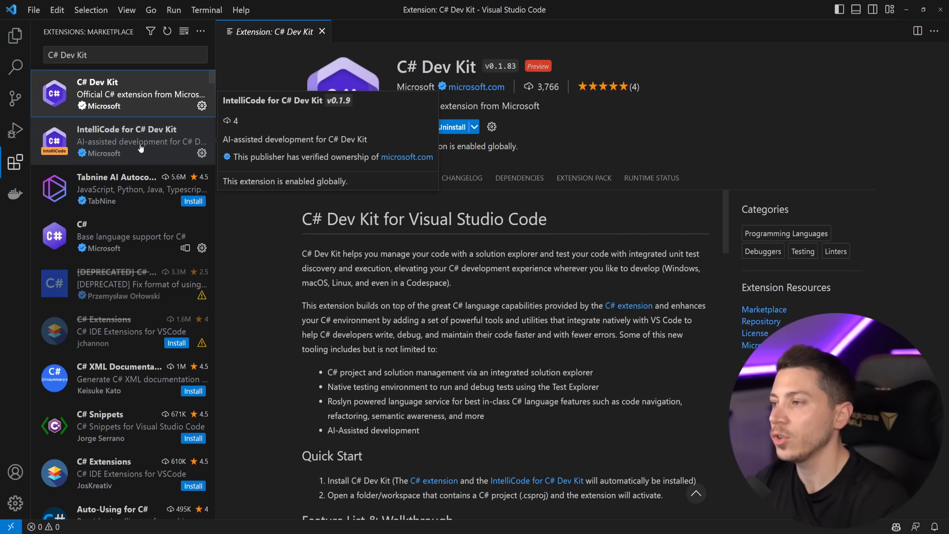
left_click(127, 141)
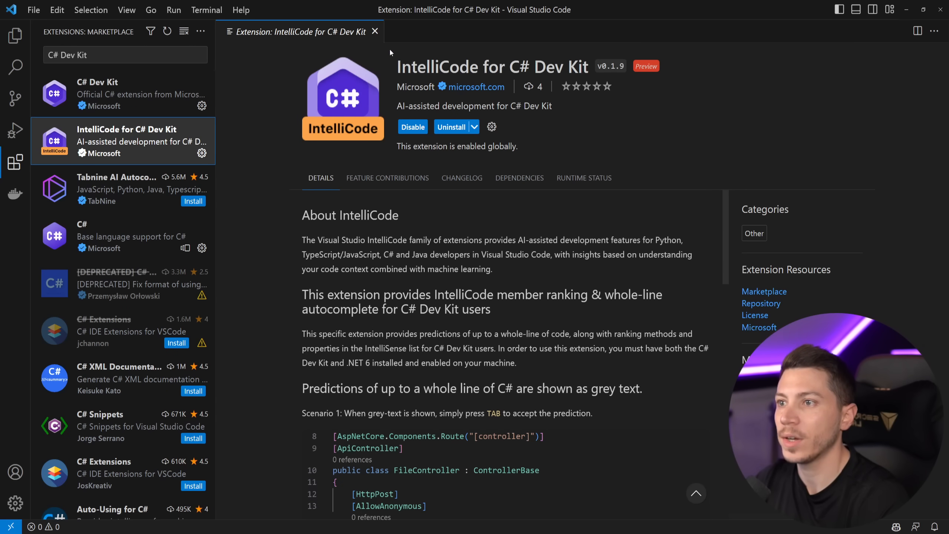
mouse_move(466, 80)
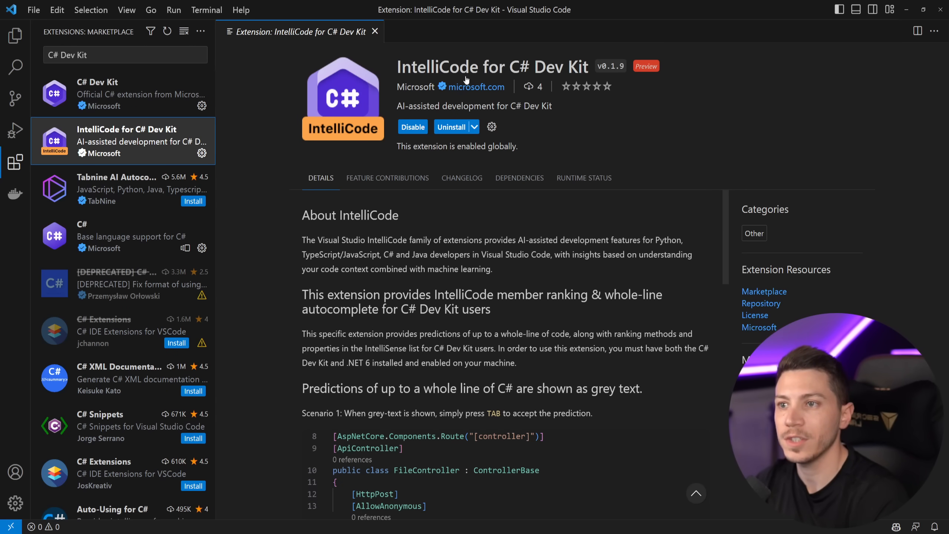
mouse_move(451, 126)
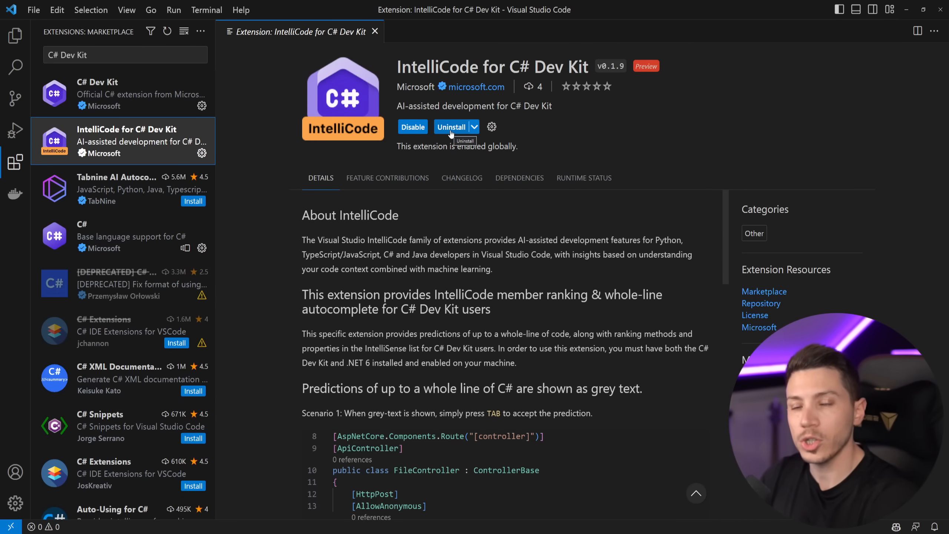
left_click(124, 93)
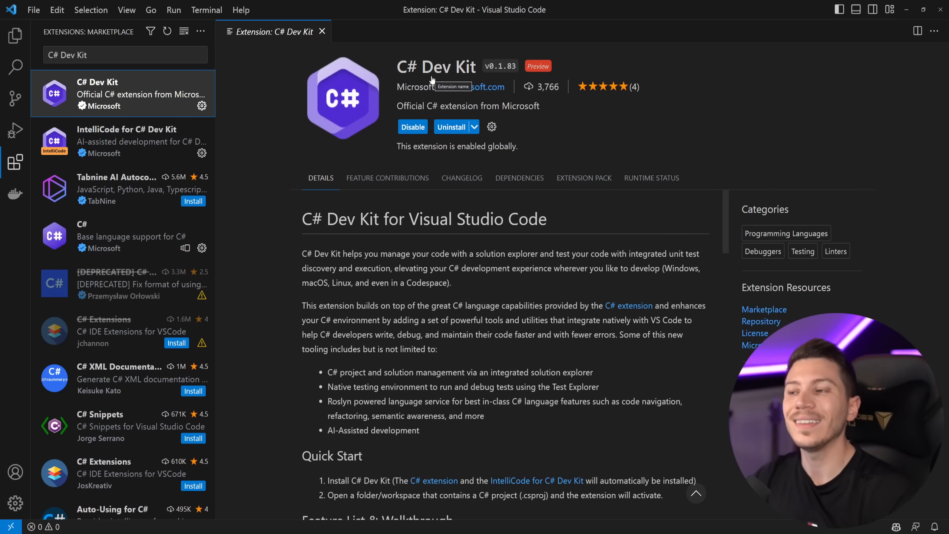
mouse_move(164, 205)
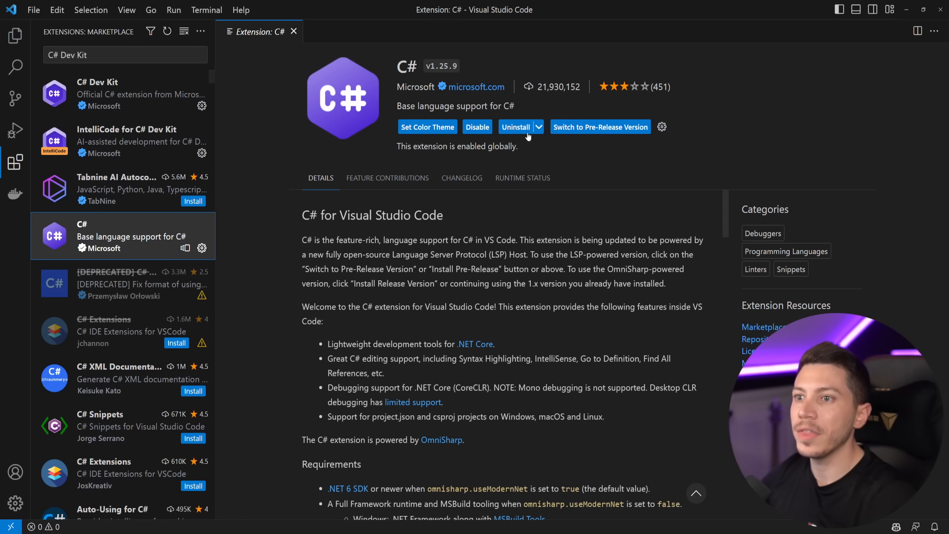
left_click(122, 94)
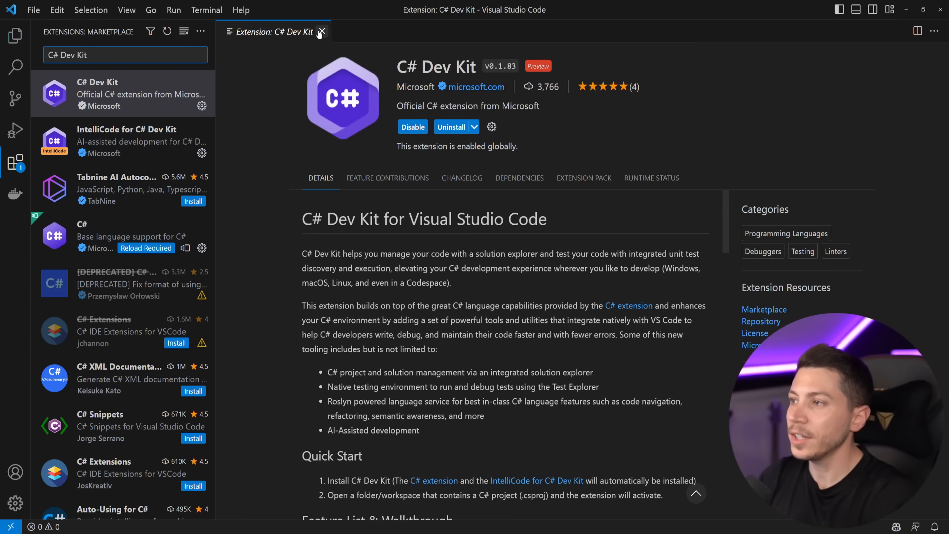
Step: Close the extension page and create ExampleWebApi from the ASP.NET Core Web API template in WebApiExample
left_click(322, 32)
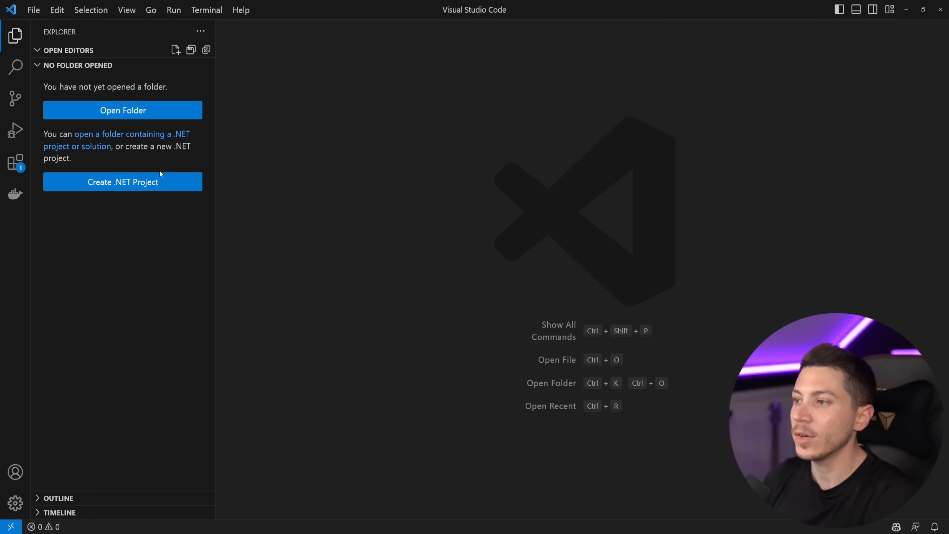
mouse_move(117, 192)
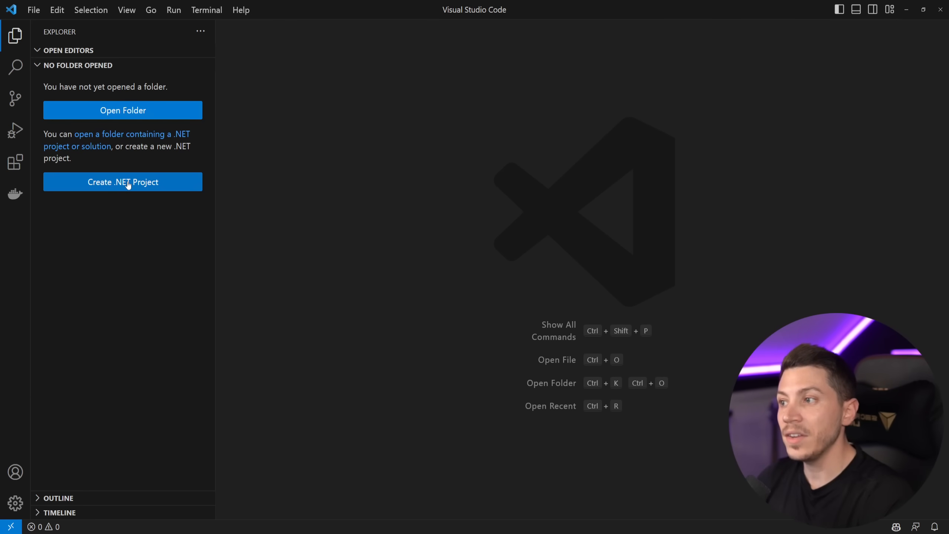
left_click(122, 182)
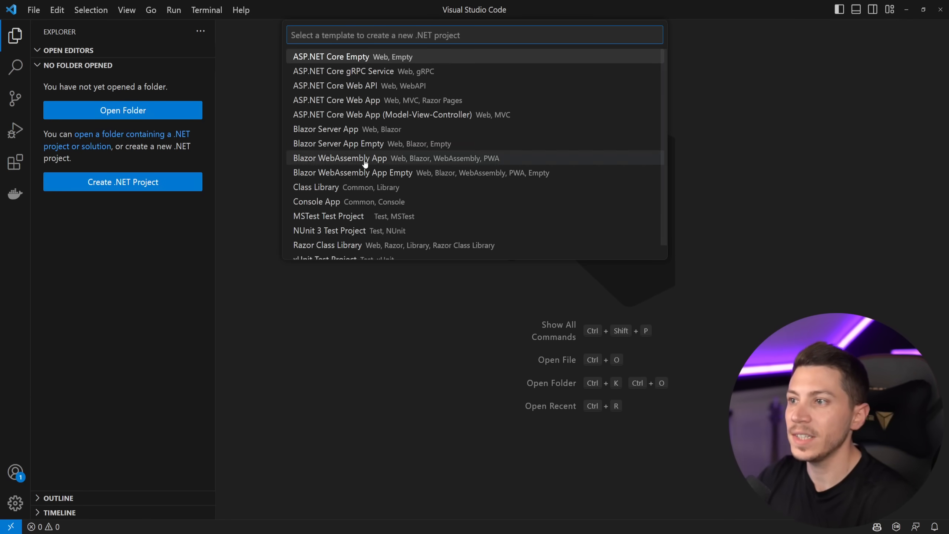
mouse_move(389, 129)
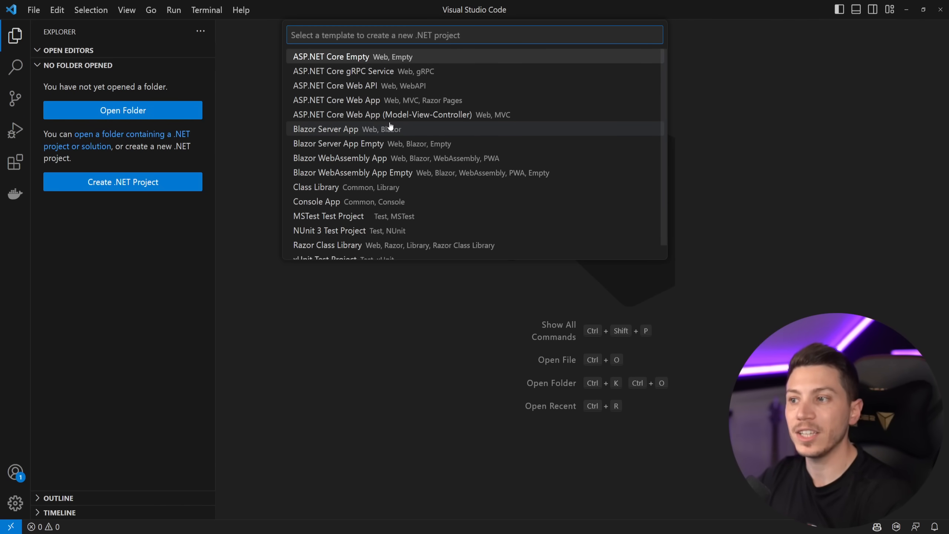
mouse_move(375, 115)
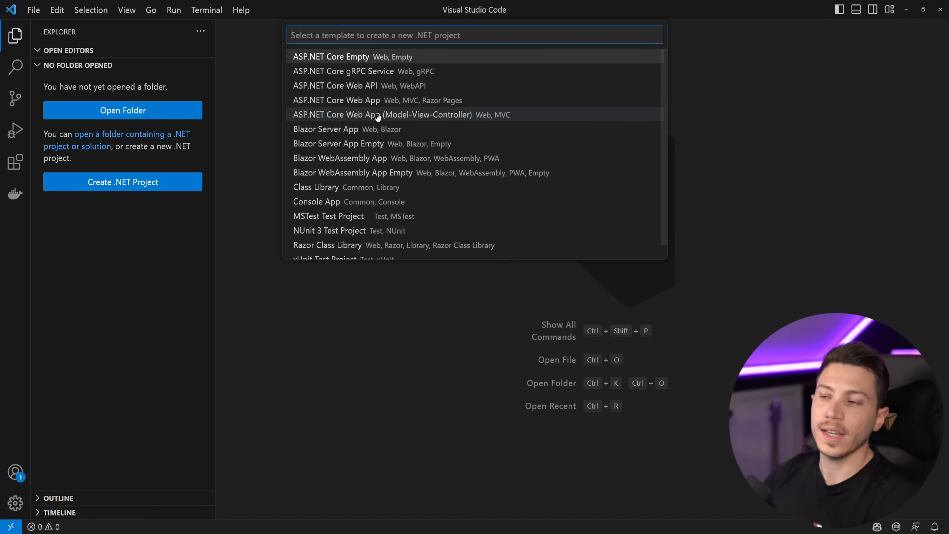
mouse_move(383, 85)
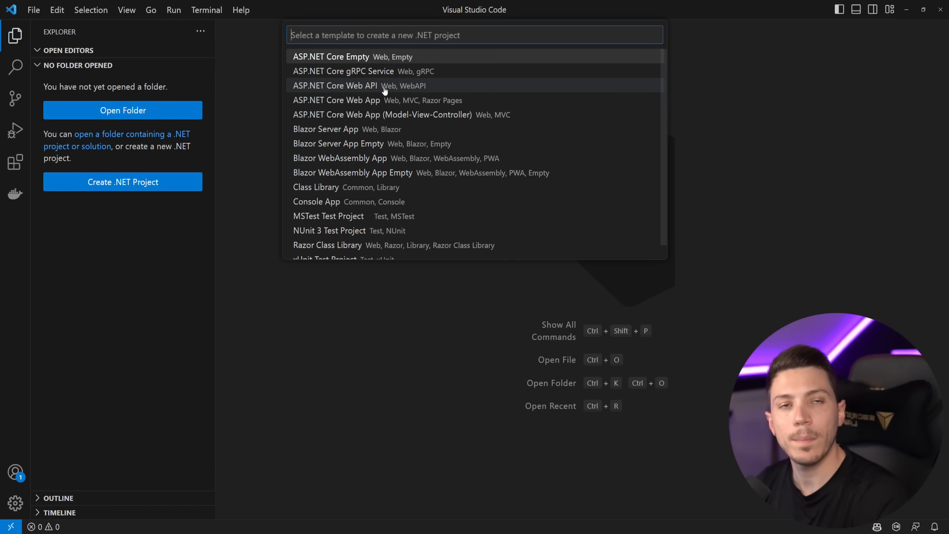
left_click(334, 86)
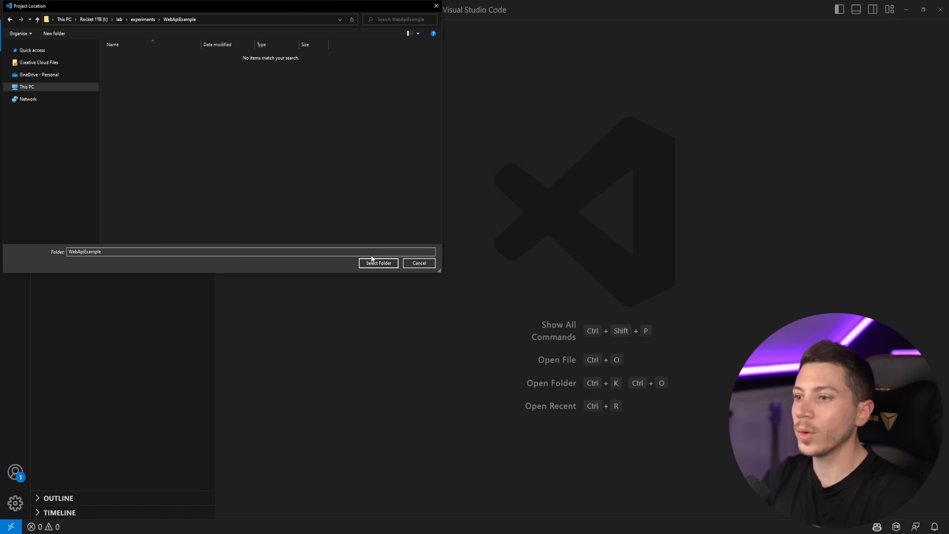
left_click(418, 263)
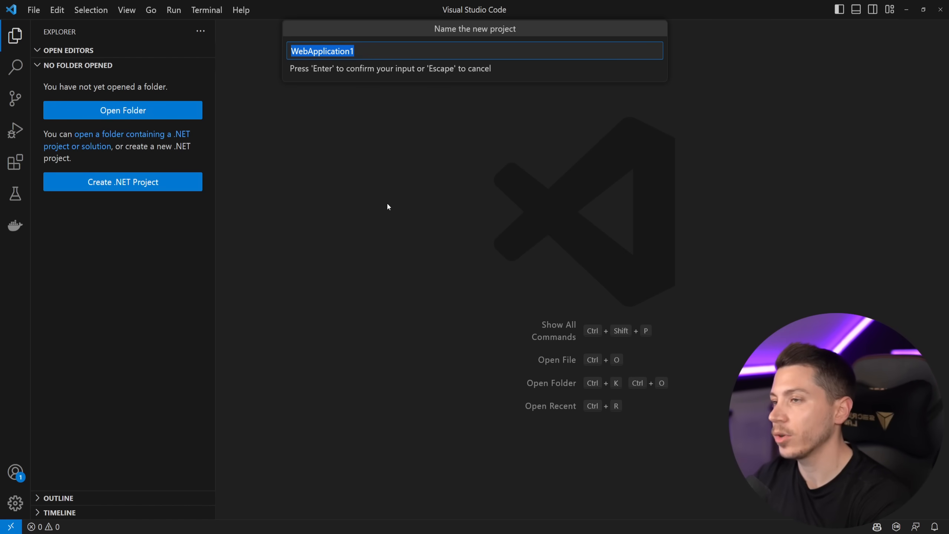
type("ExampleWebApi")
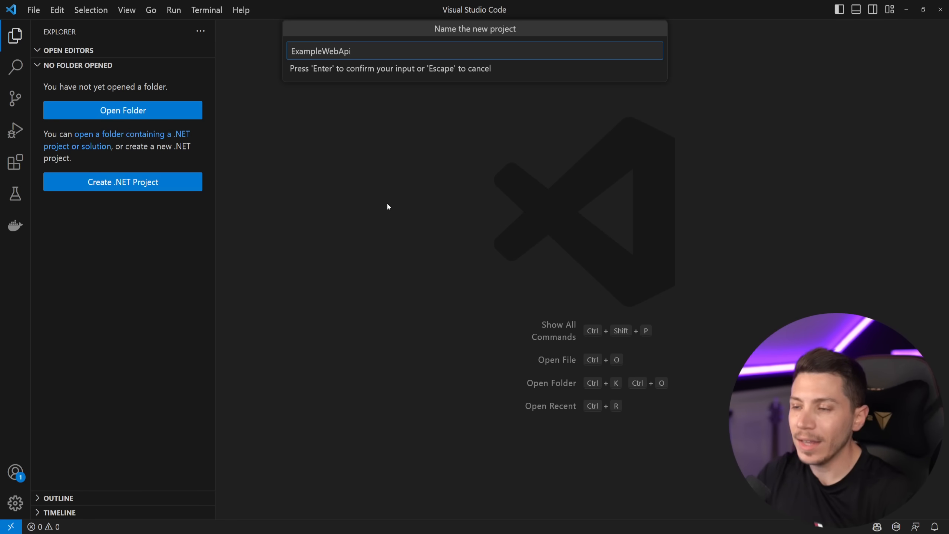
key("Escape")
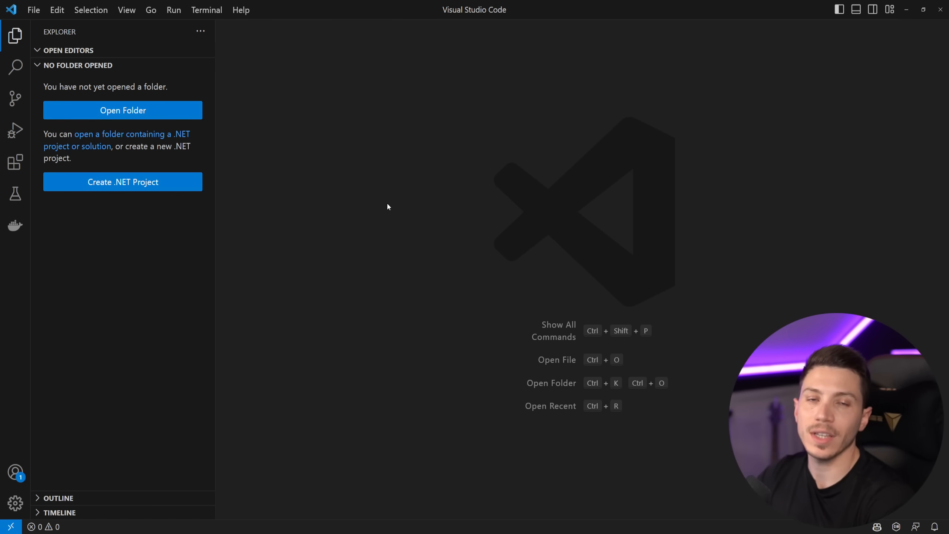
Step: Collapse the folder tree and scroll through Program.cs's weather forecast template code
left_click(123, 110)
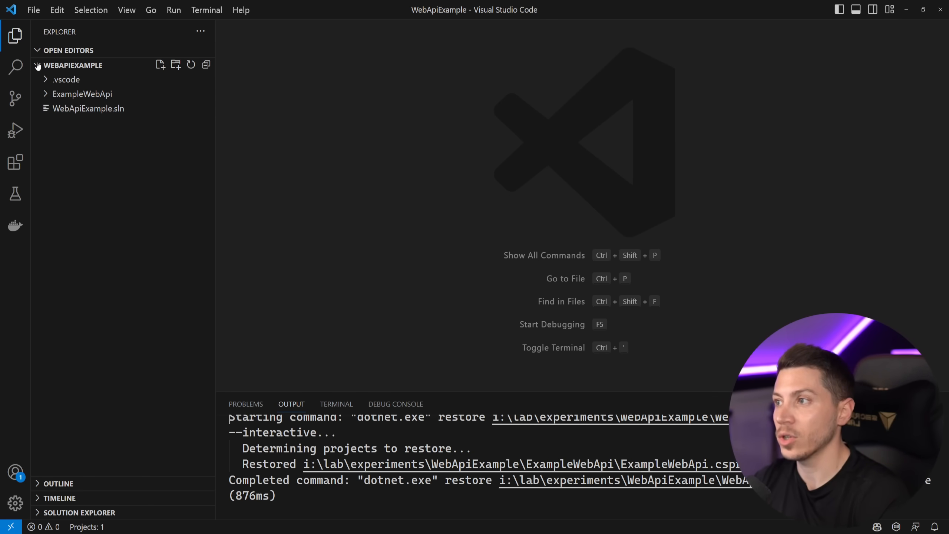
left_click(79, 512)
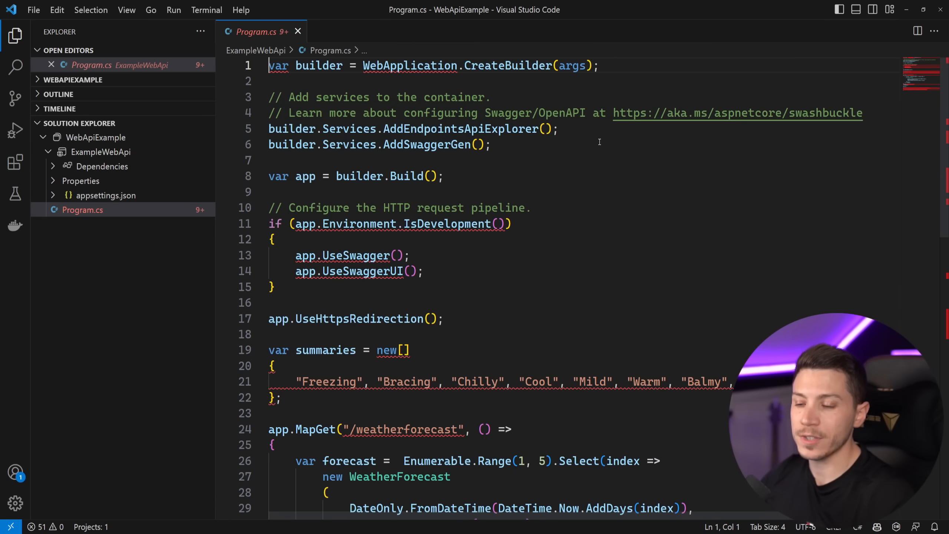
scroll("down", 3)
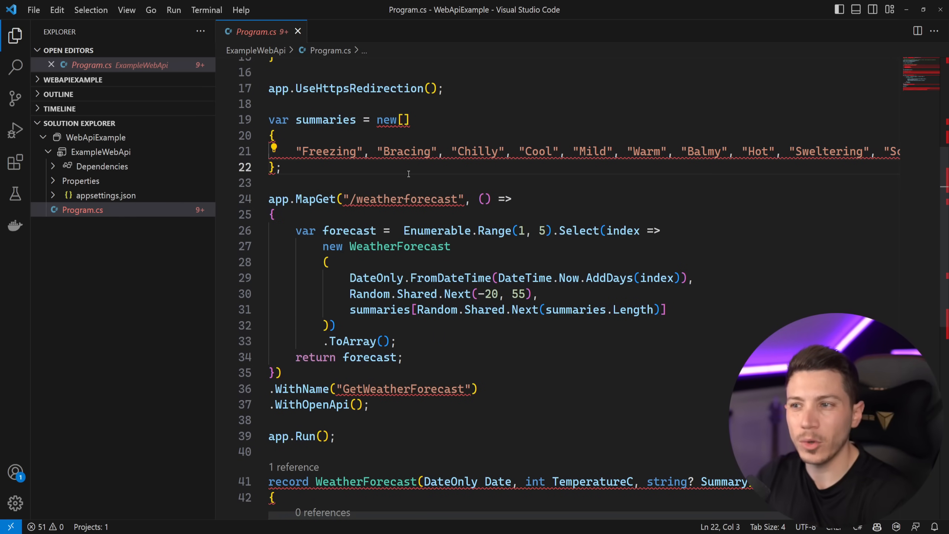
left_click(368, 180)
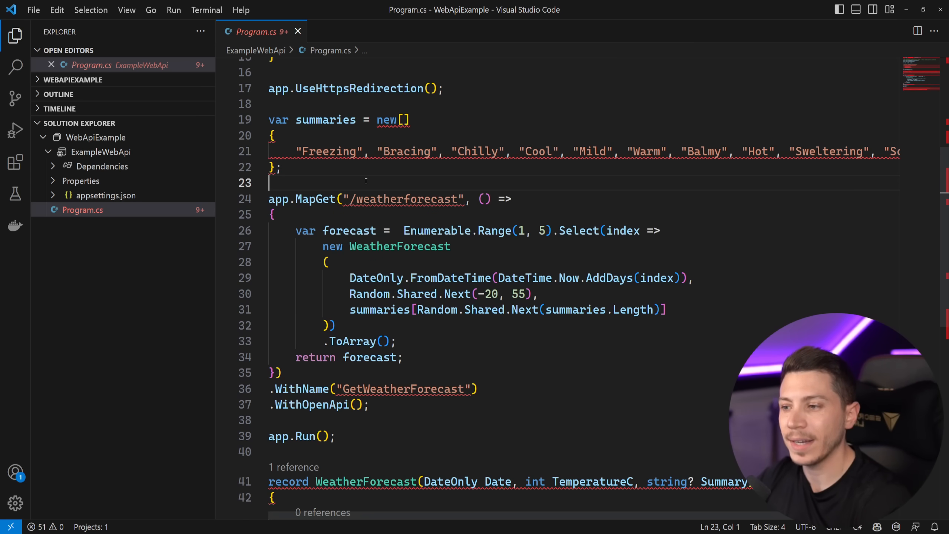
scroll("up", 3)
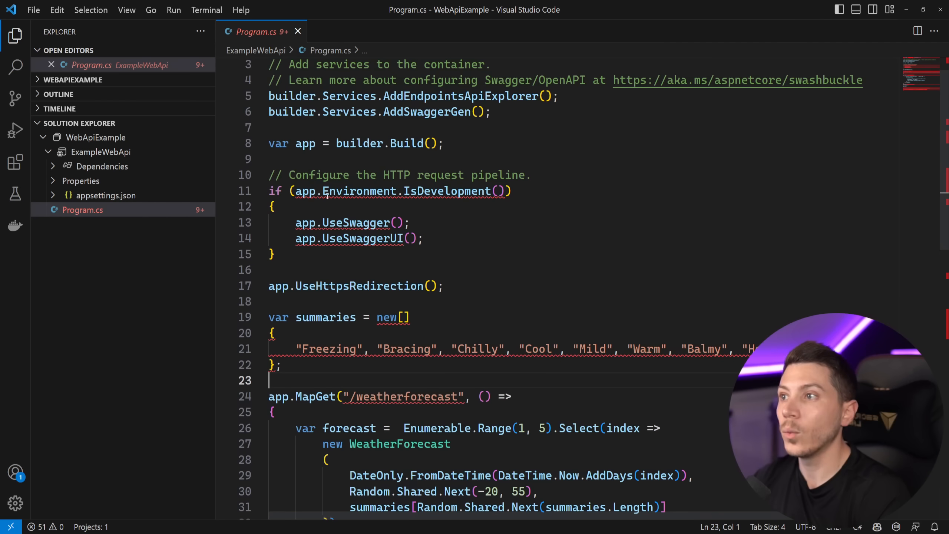
mouse_move(101, 151)
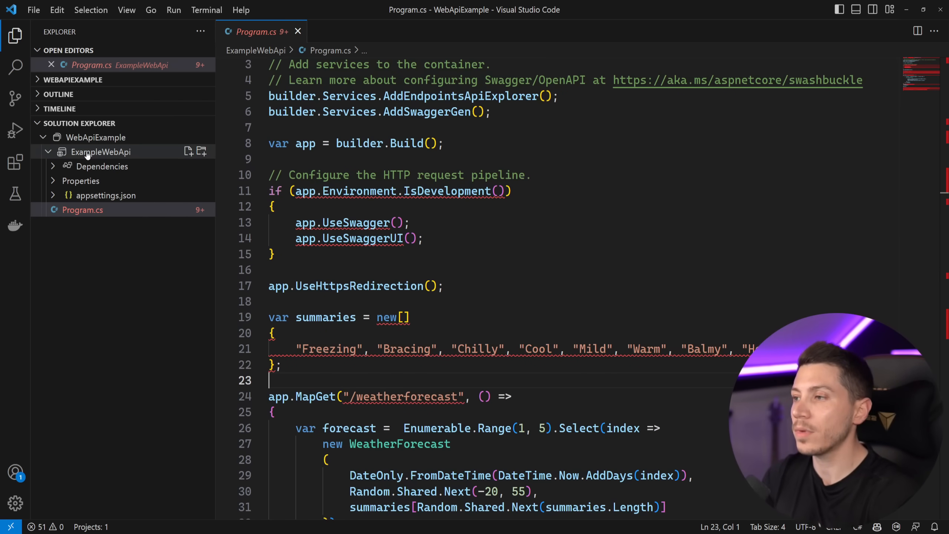
Step: Rebuild WebApiExample, then browse the project and solution context menus without choosing anything
right_click(101, 151)
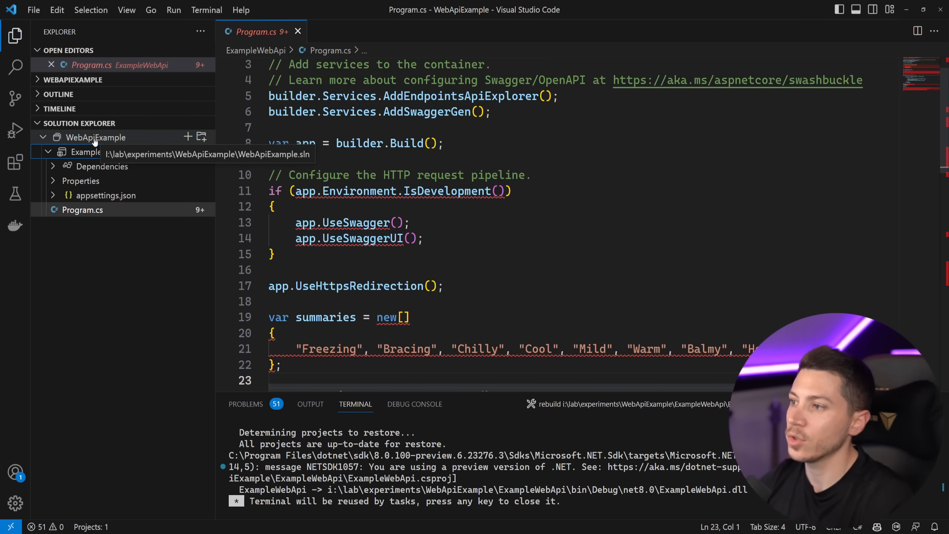
right_click(95, 137)
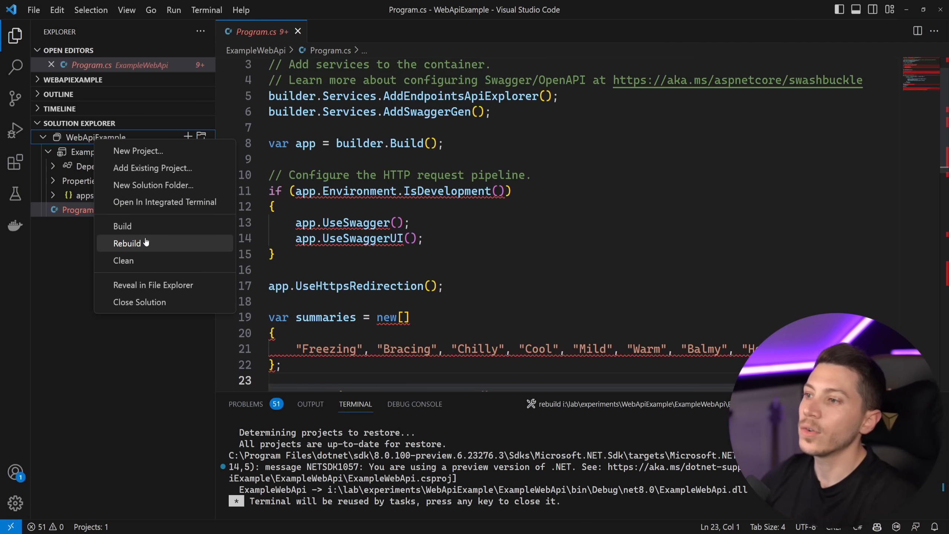
mouse_move(75, 228)
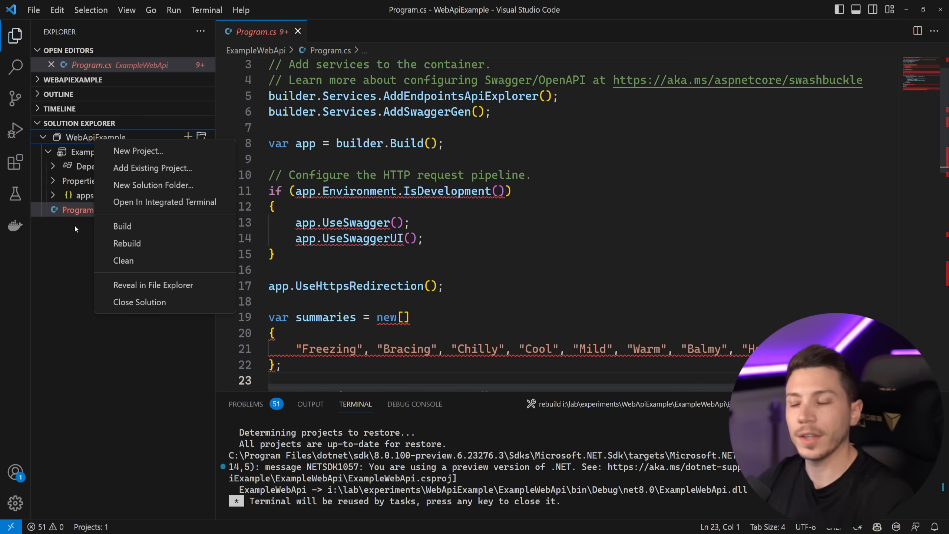
mouse_move(137, 151)
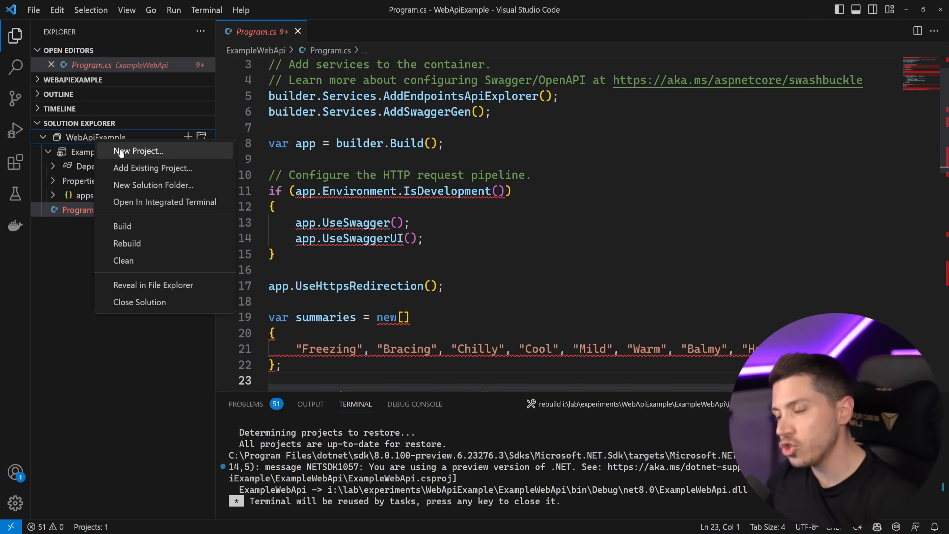
left_click(441, 262)
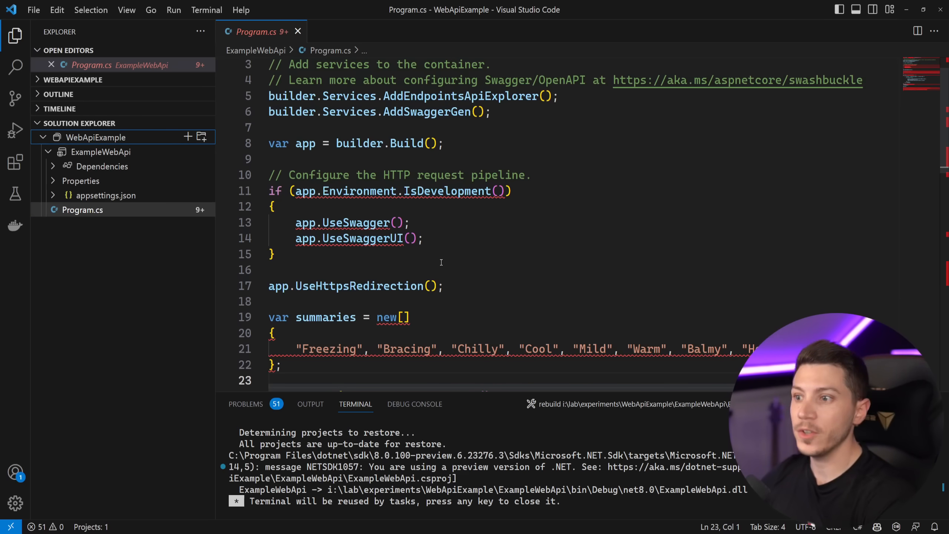
mouse_move(308, 41)
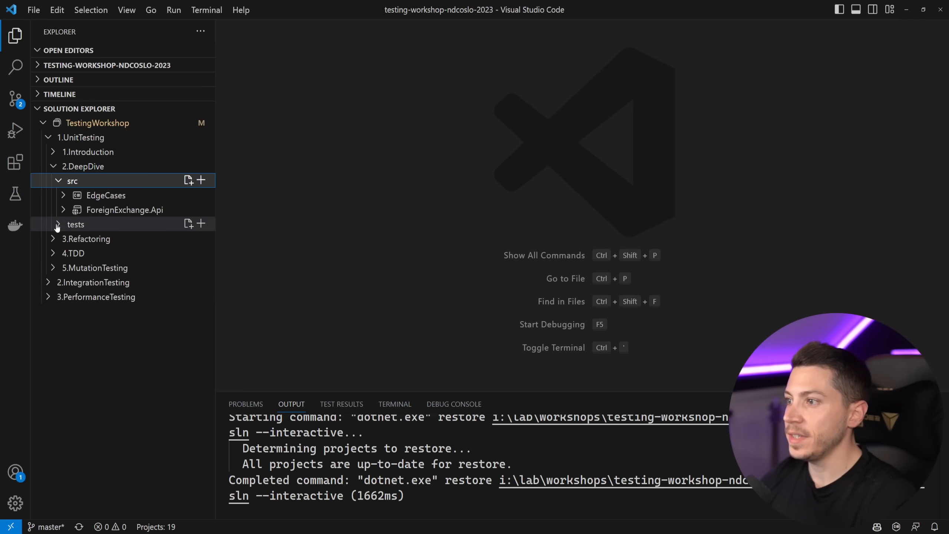
Step: Expand DeepDive tests to ForeignExchange.Api.Tests.Unit, open QuoteServiceTests.cs and run the currency quote test
left_click(75, 223)
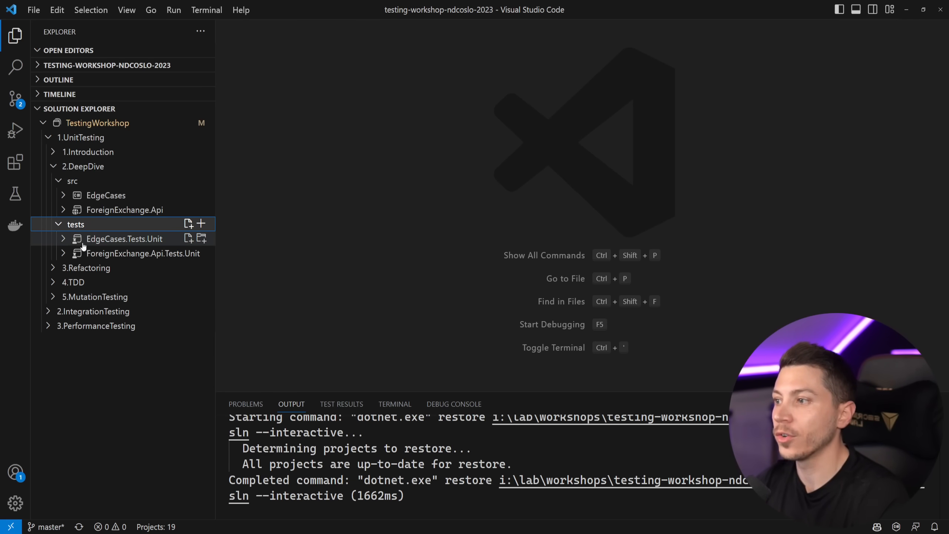
left_click(63, 253)
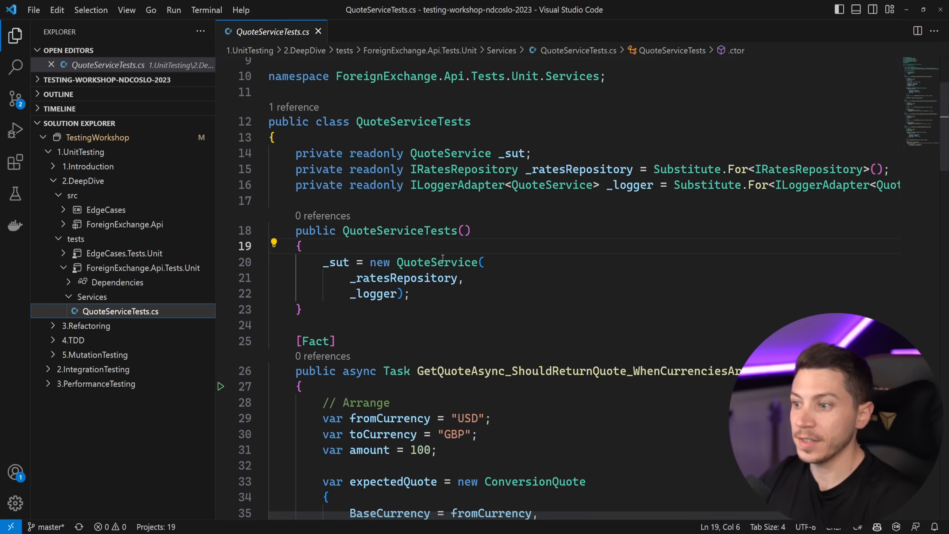
scroll("down", 3)
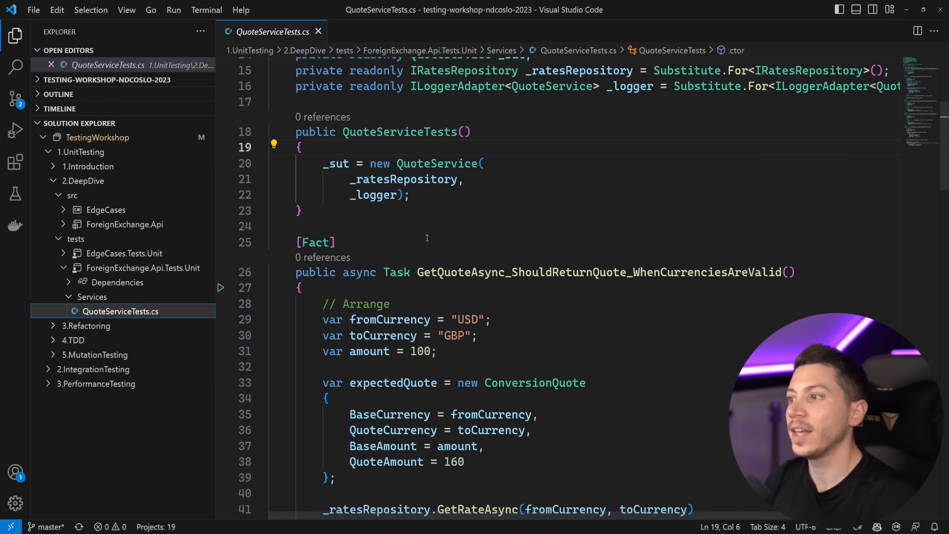
mouse_move(549, 239)
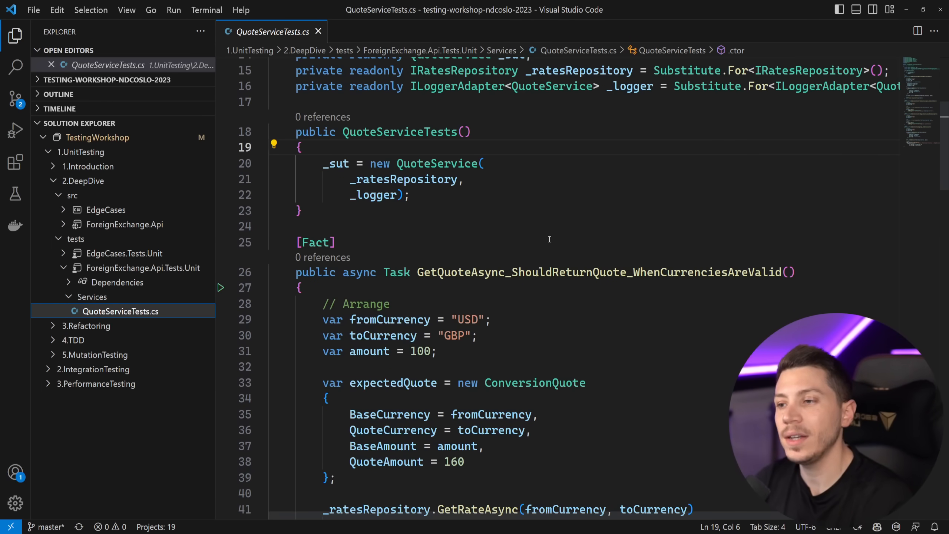
scroll("down", 3)
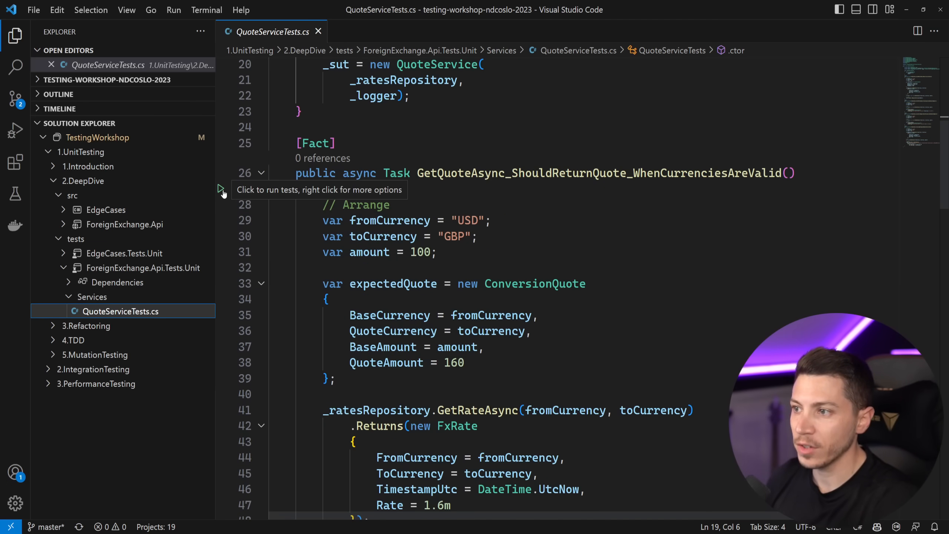
left_click(221, 190)
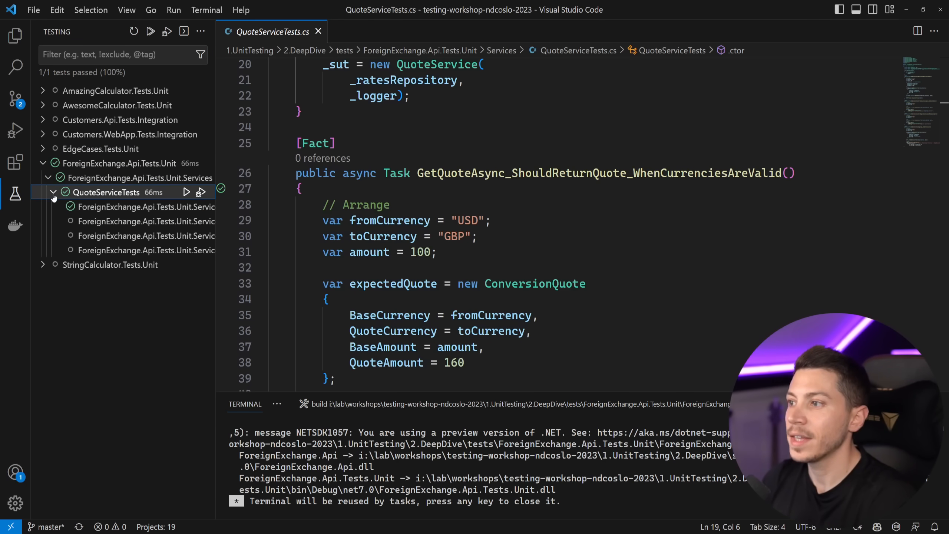
Step: Run all four QuoteServiceTests tests via the class's context menu in the Testing view
right_click(106, 193)
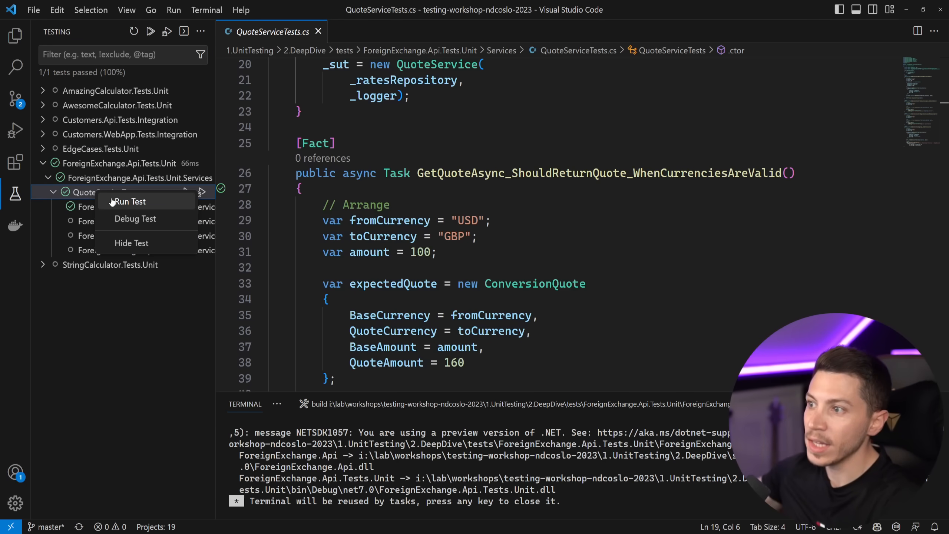
left_click(129, 201)
type("> .NET")
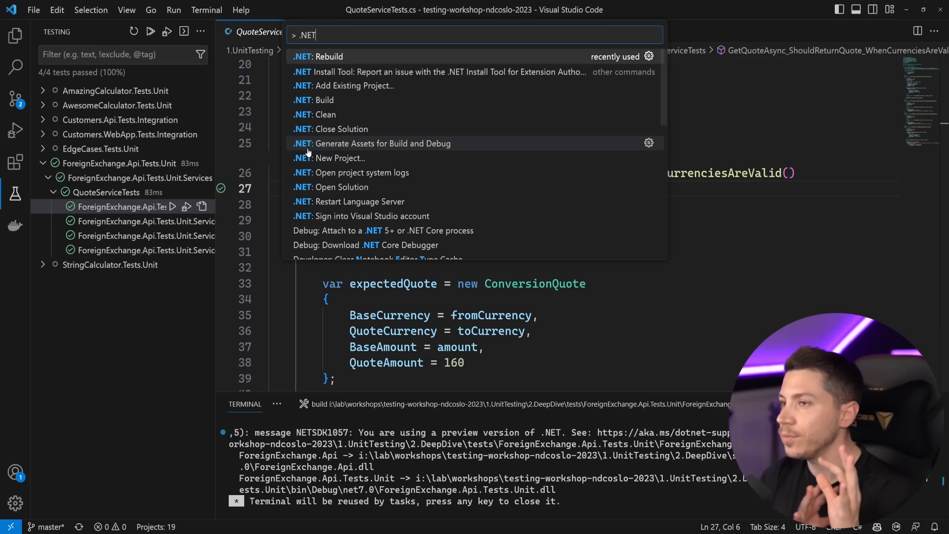
mouse_move(329, 99)
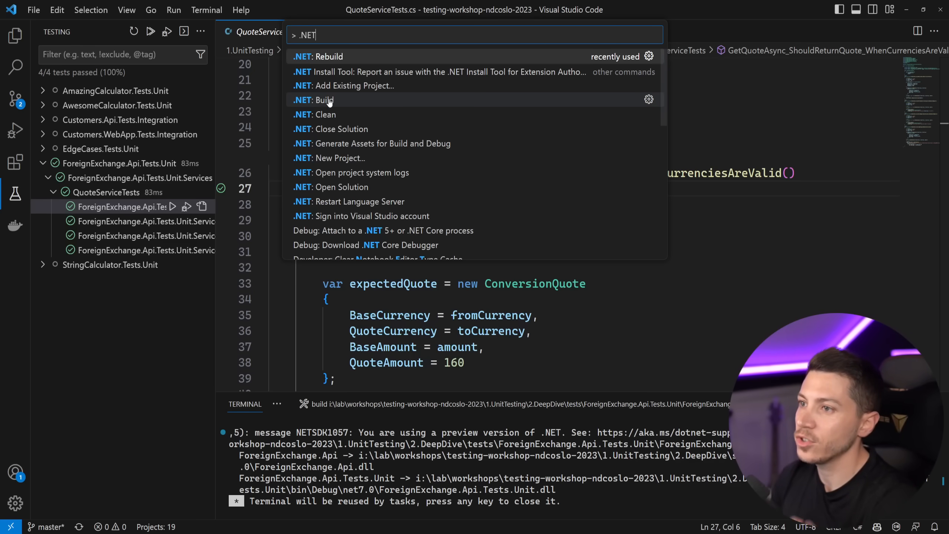
Step: Run .NET: Build from the Command Palette to build the TestingWorkshop solution
left_click(323, 99)
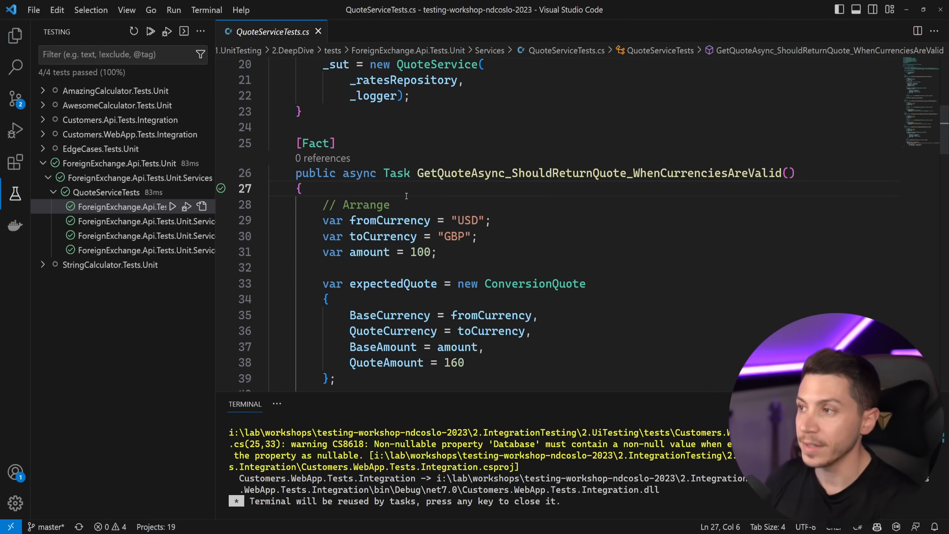
Step: Compare the C# Dev Kit and base C# extension details, then open the Dev Kit license terms
left_click(15, 162)
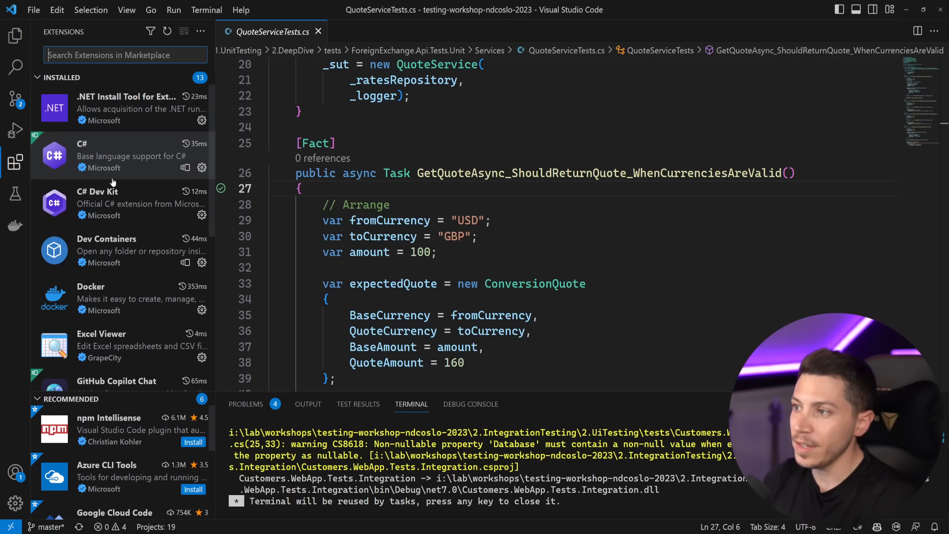
left_click(121, 203)
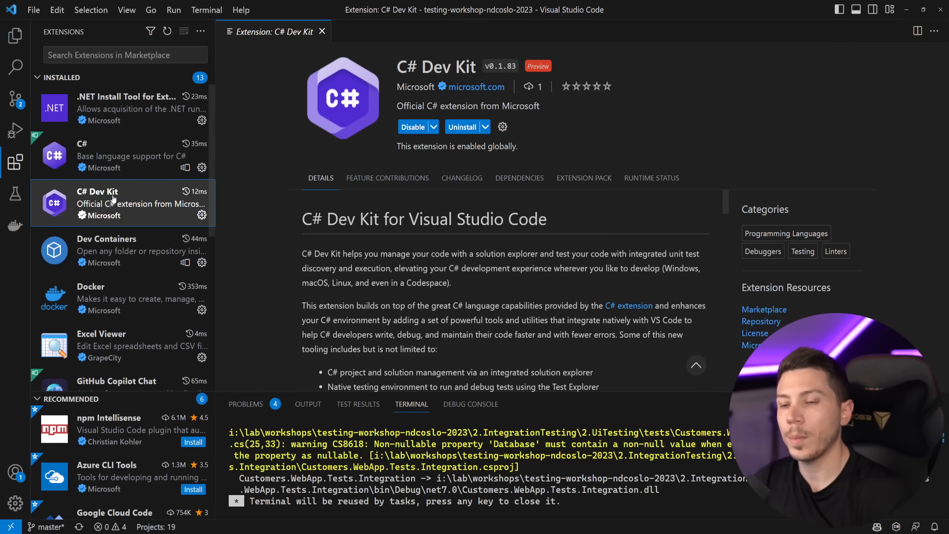
scroll("down", 3)
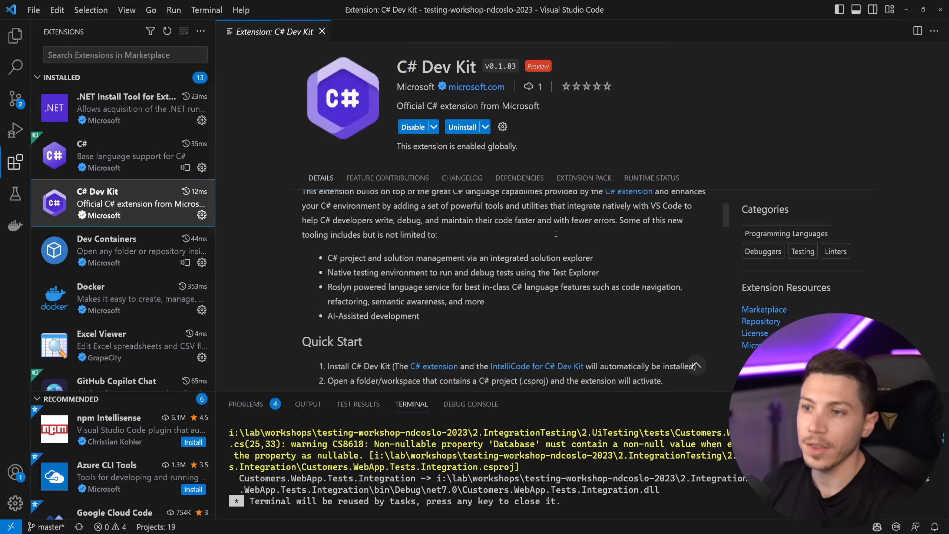
left_click(122, 155)
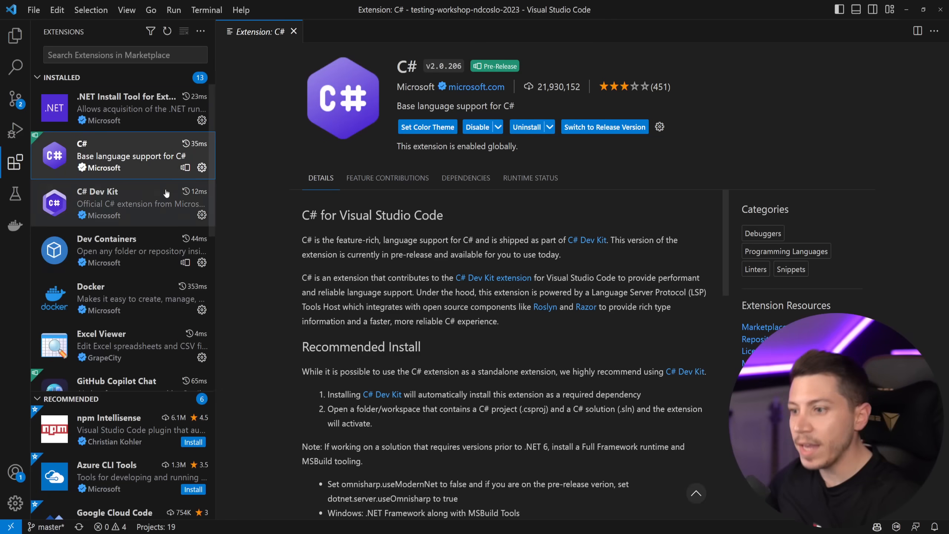
scroll("down", 3)
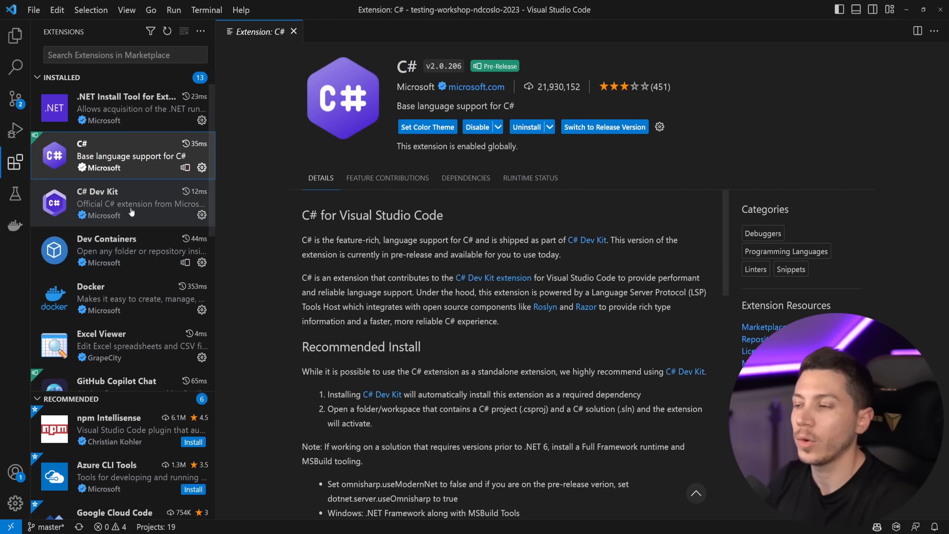
left_click(121, 203)
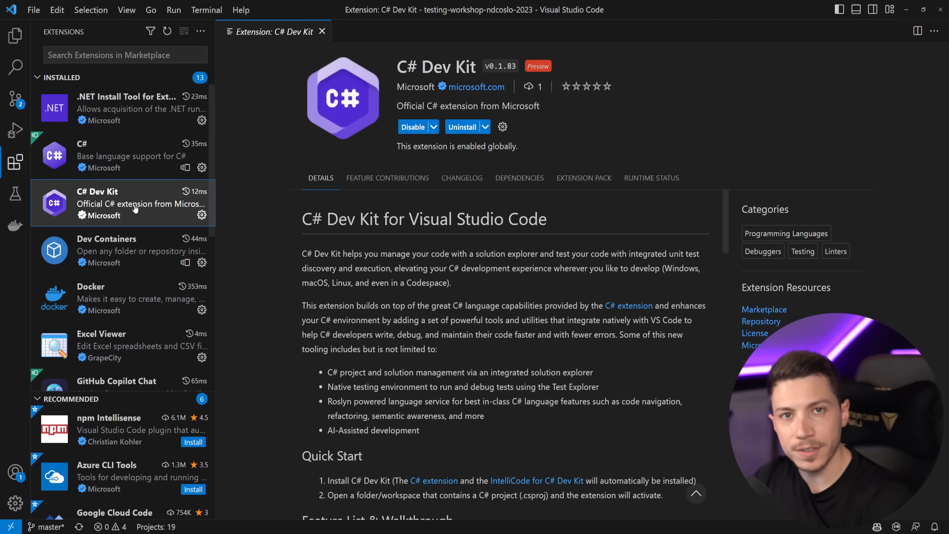
left_click(755, 333)
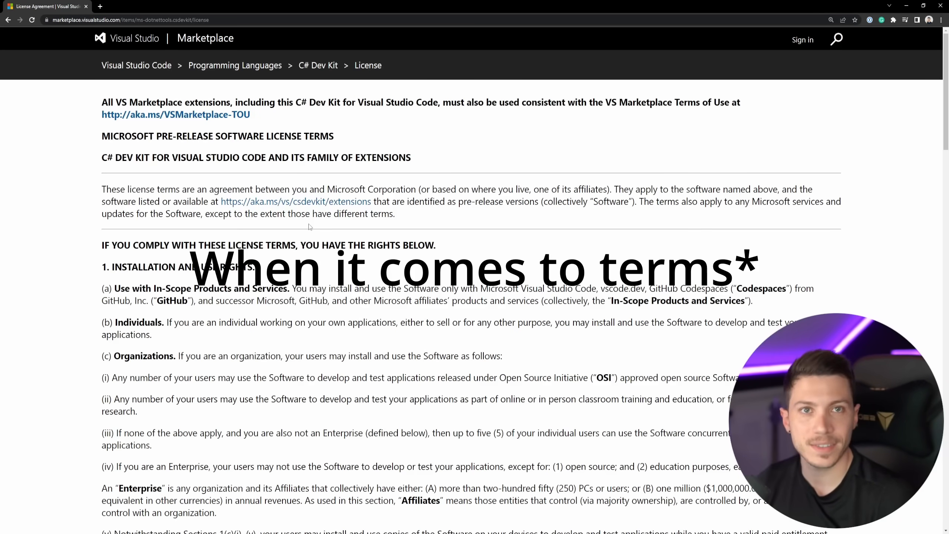
Step: Scroll the C# Dev Kit license agreement to read the installation and use rights
scroll("down", 3)
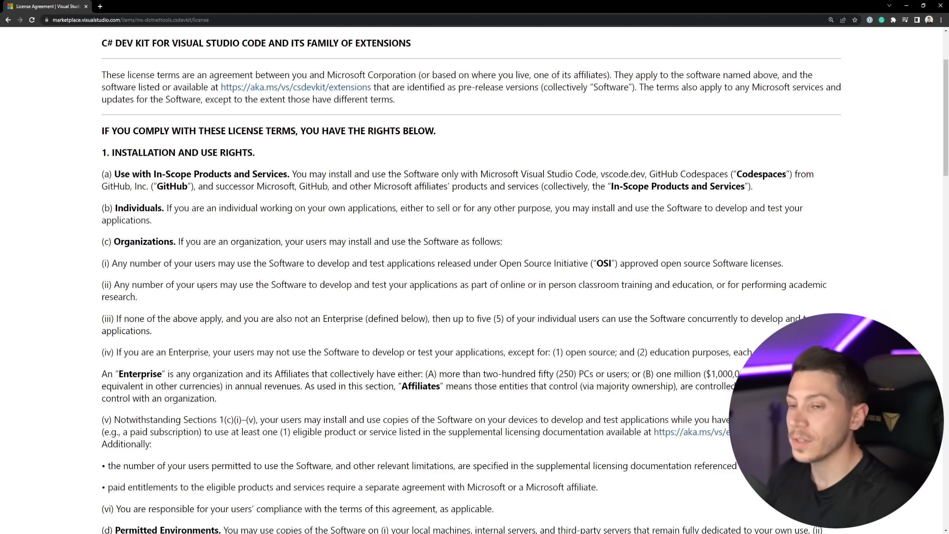
scroll("down", 3)
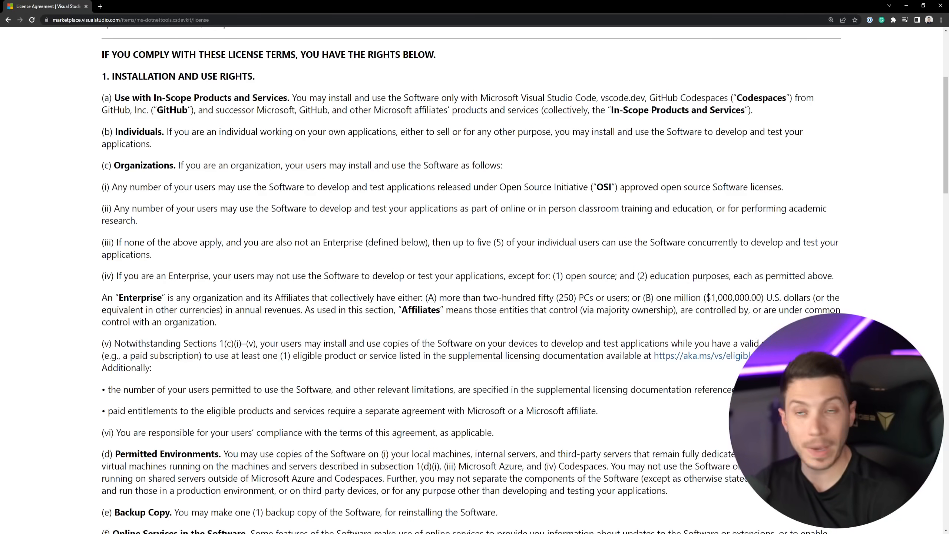
scroll("down", 3)
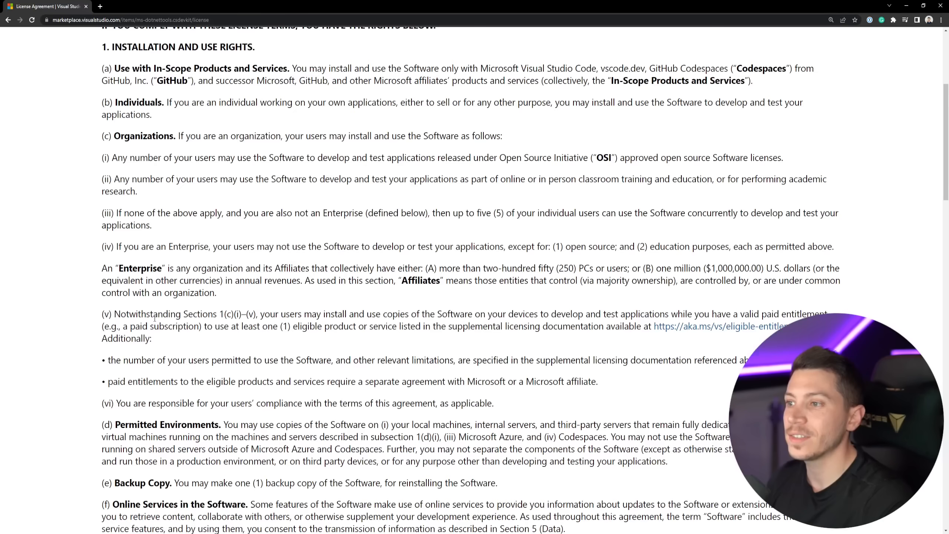
scroll("up", 3)
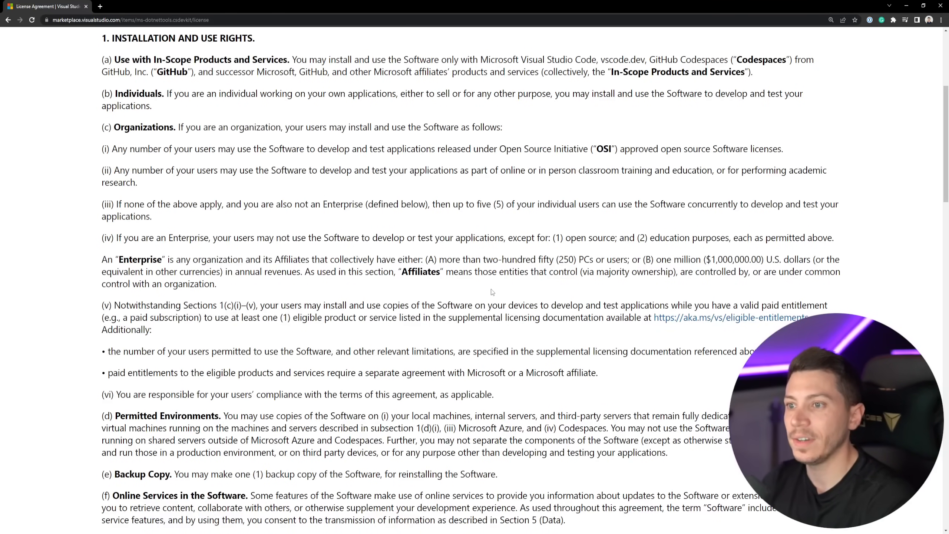